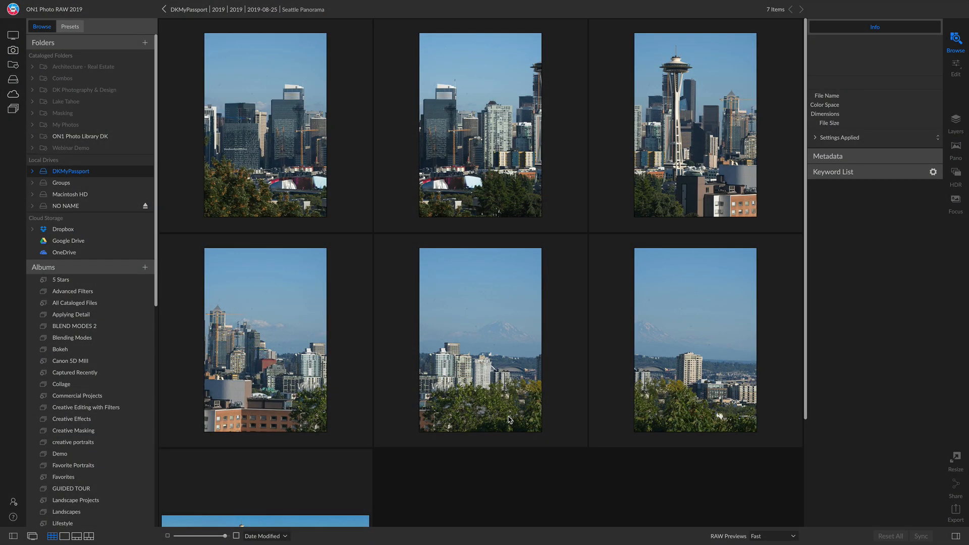
mouse_move(557, 327)
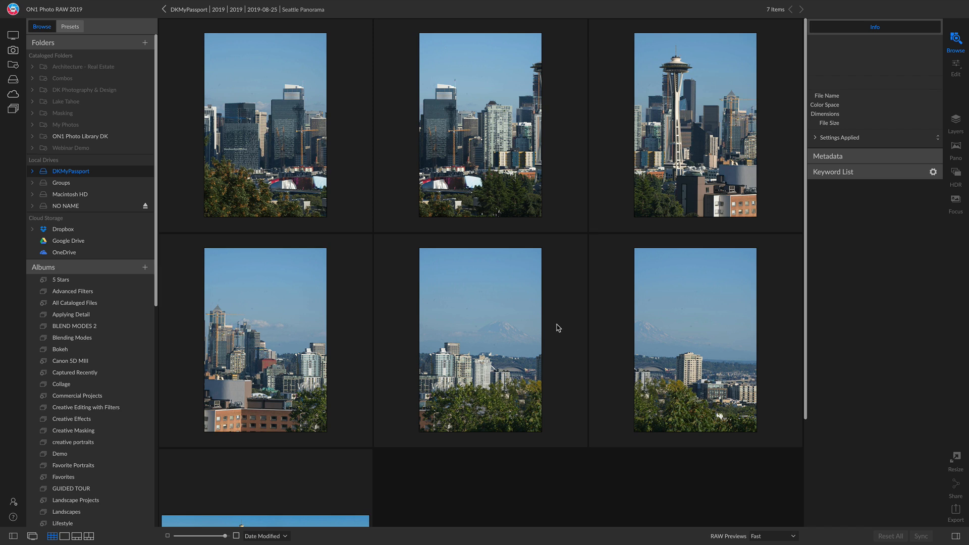
mouse_move(285, 204)
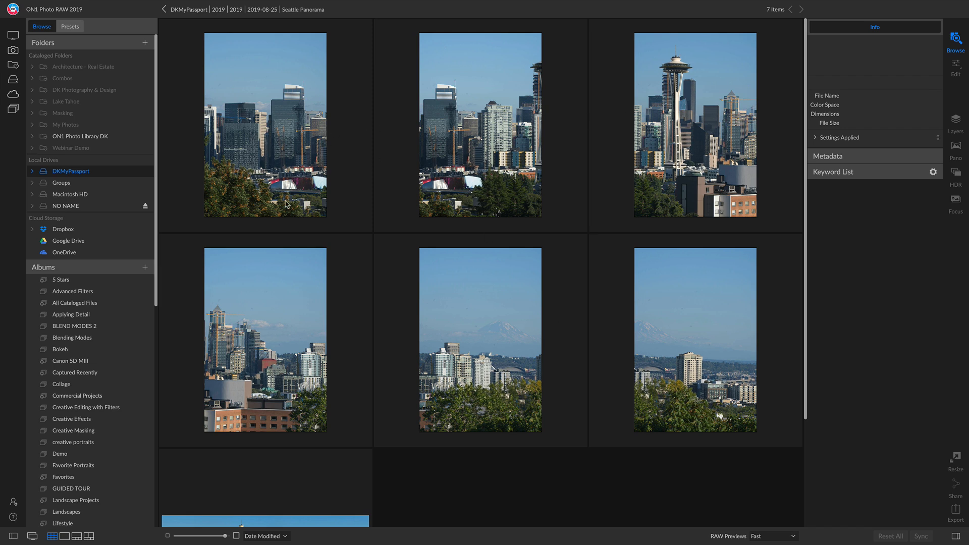
mouse_move(630, 163)
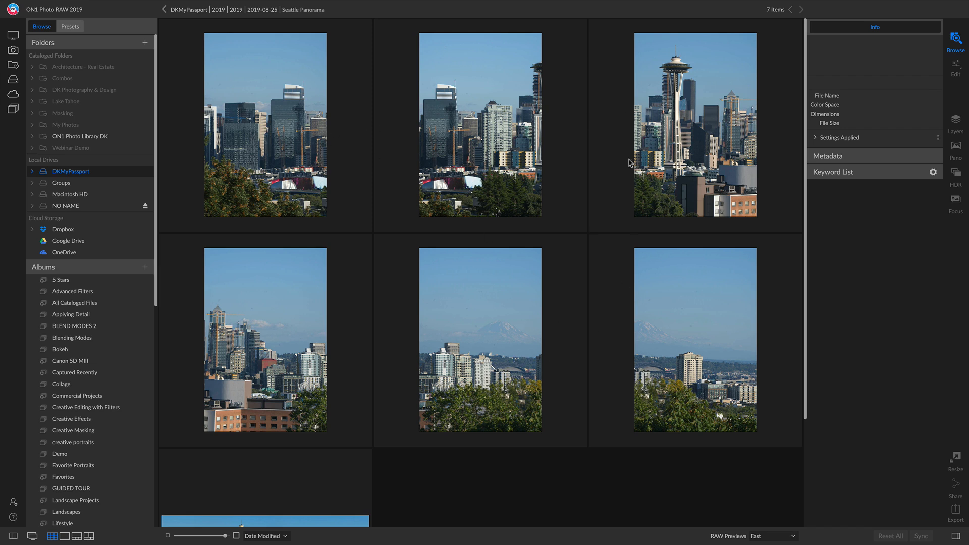
mouse_move(582, 350)
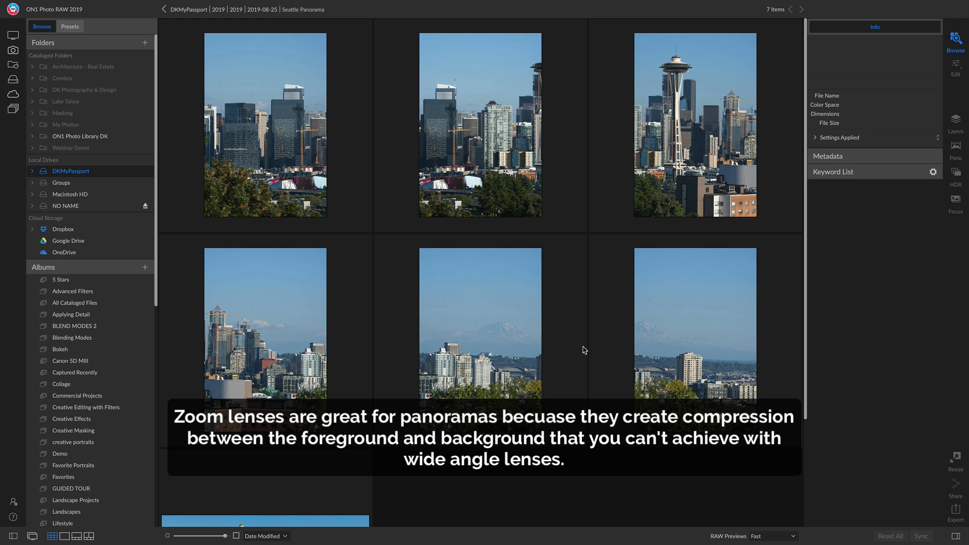
mouse_move(678, 242)
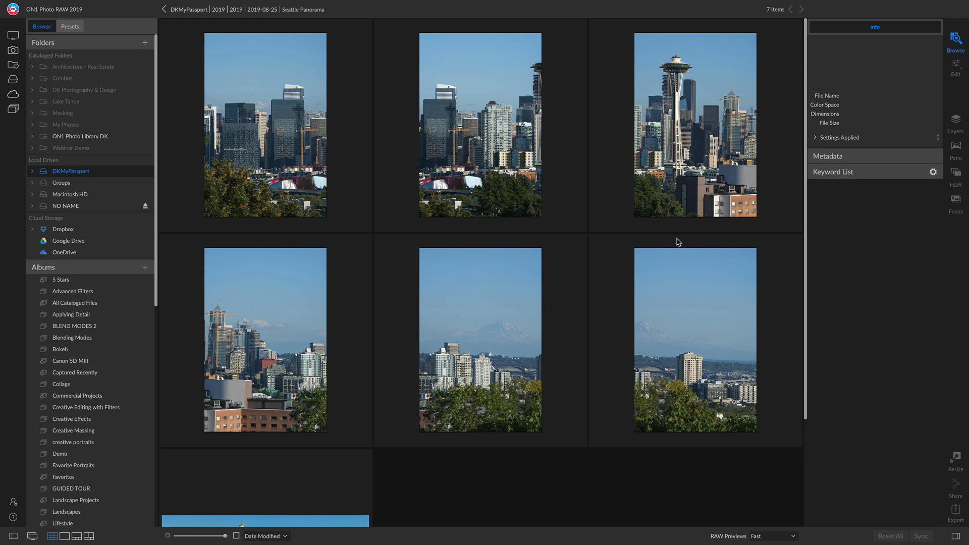
mouse_move(701, 270)
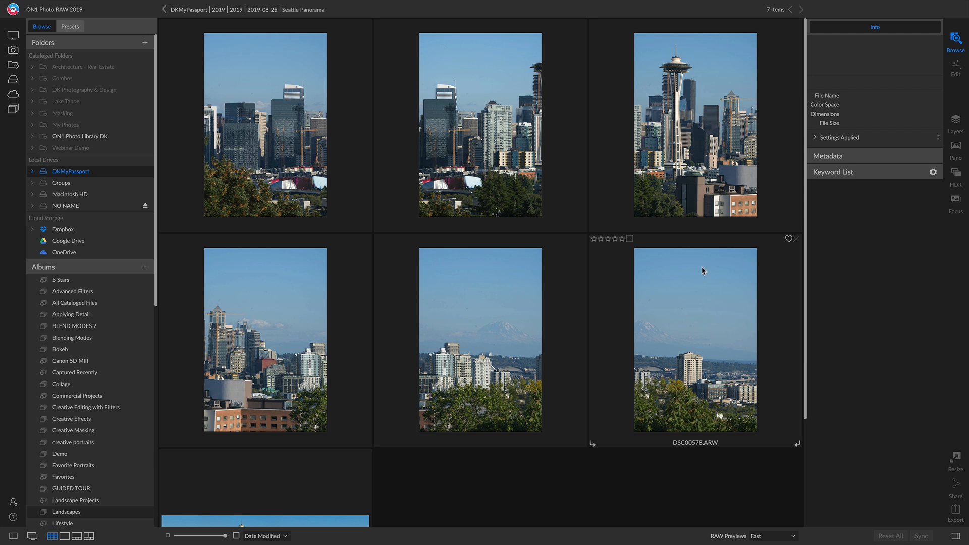
mouse_move(551, 319)
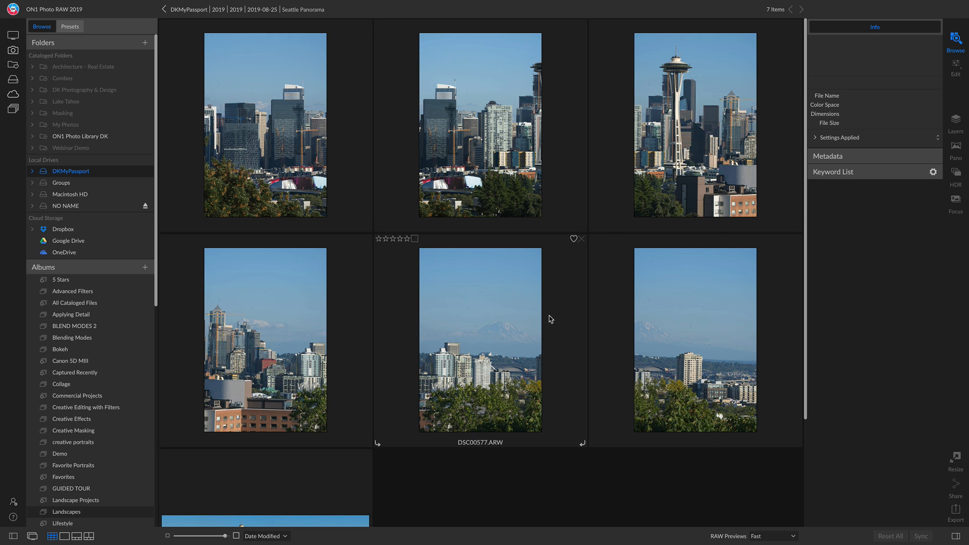
mouse_move(265, 91)
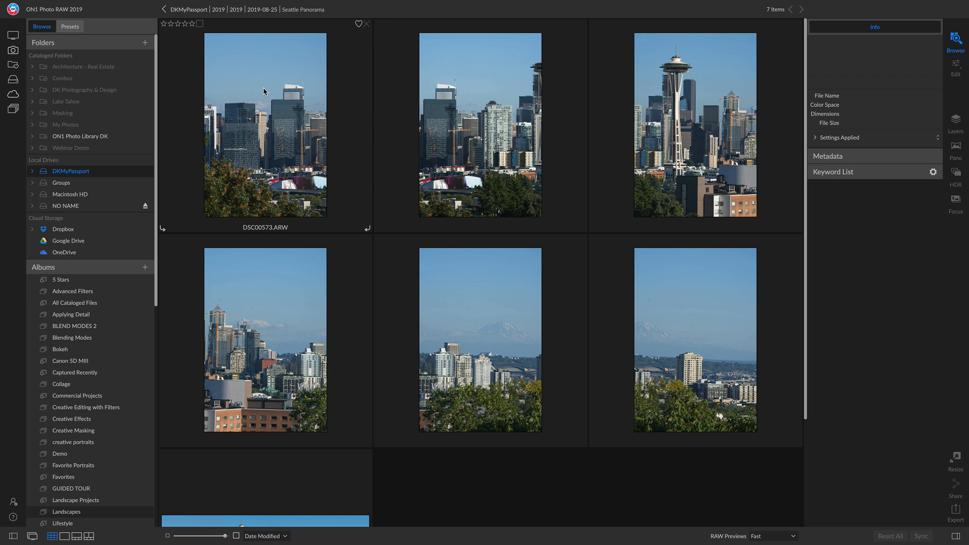
mouse_move(621, 248)
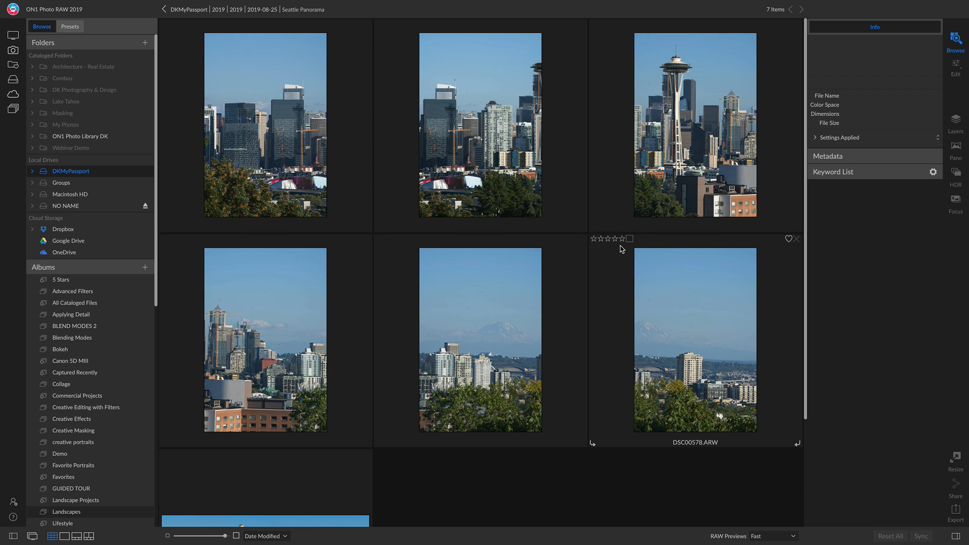
mouse_move(955, 150)
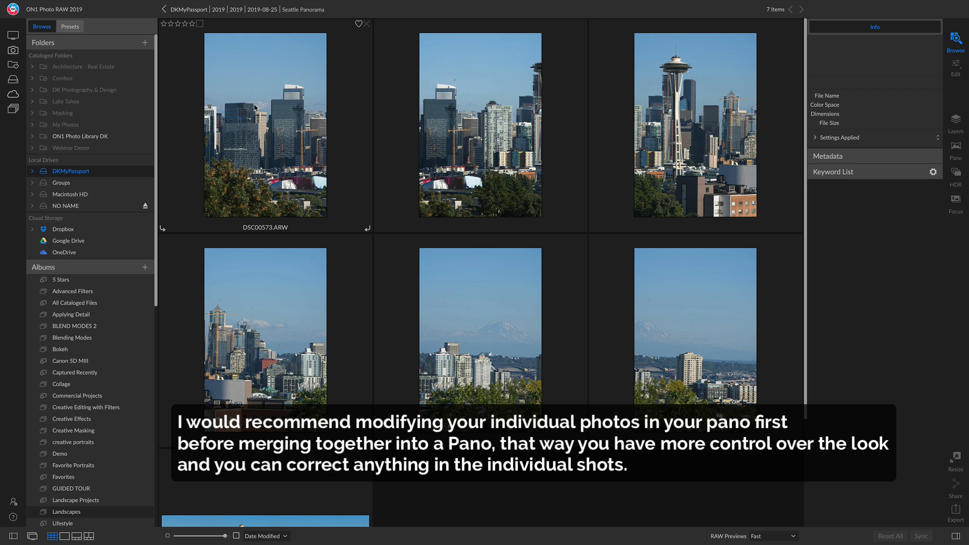
mouse_move(294, 133)
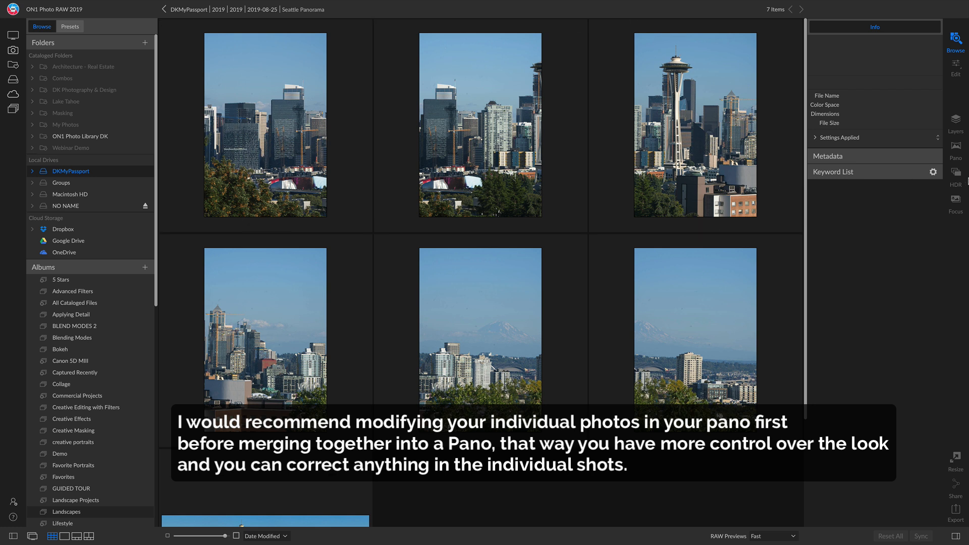
mouse_move(959, 158)
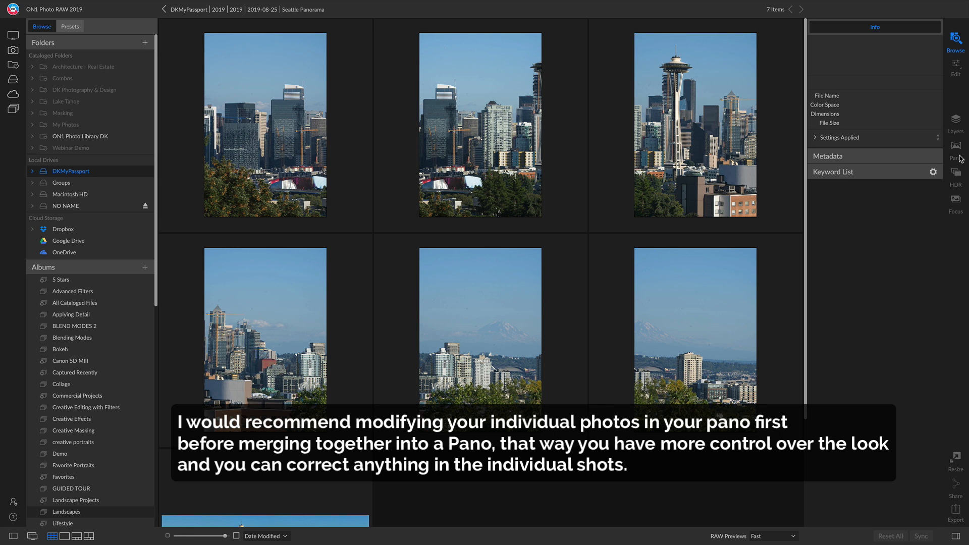
mouse_move(270, 75)
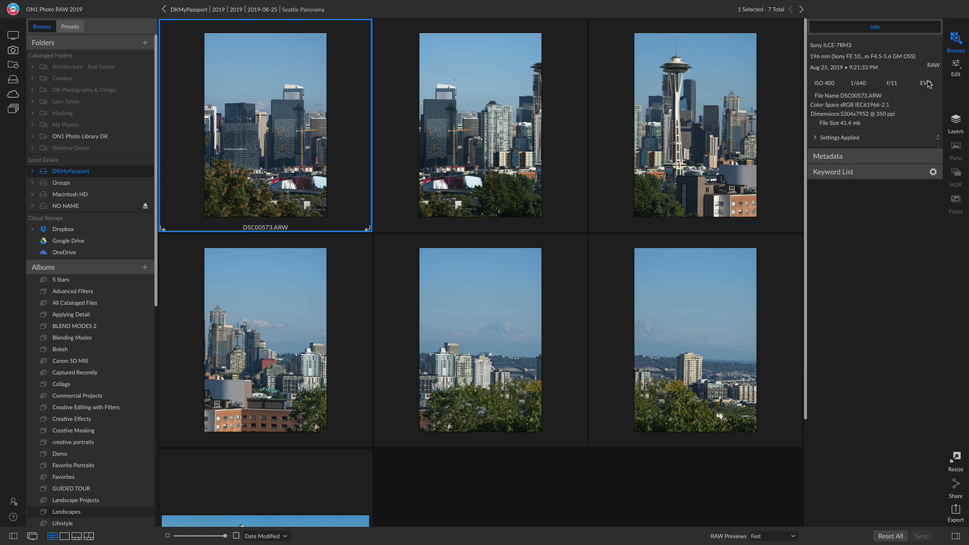
Open DSC00573.ARW in the Edit module to inspect it at full view
click(954, 74)
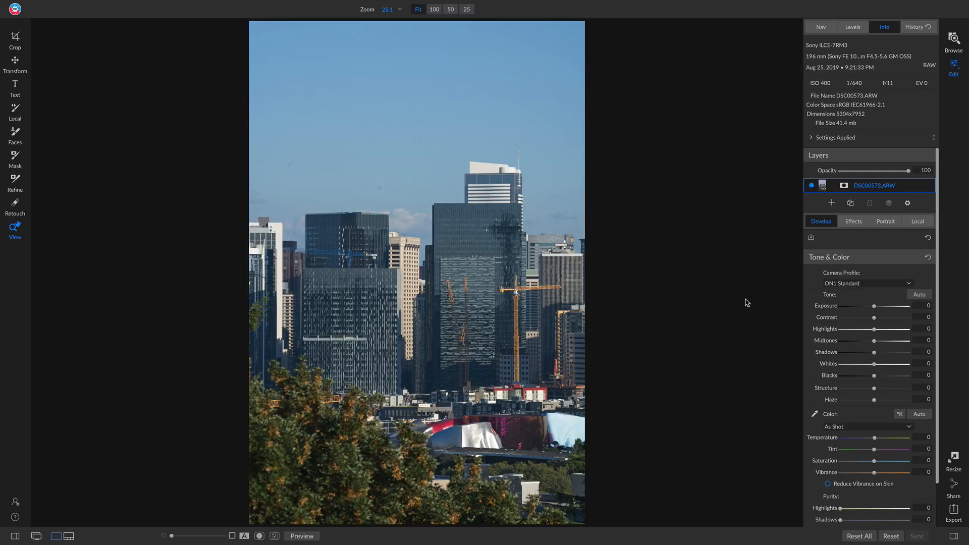
mouse_move(483, 311)
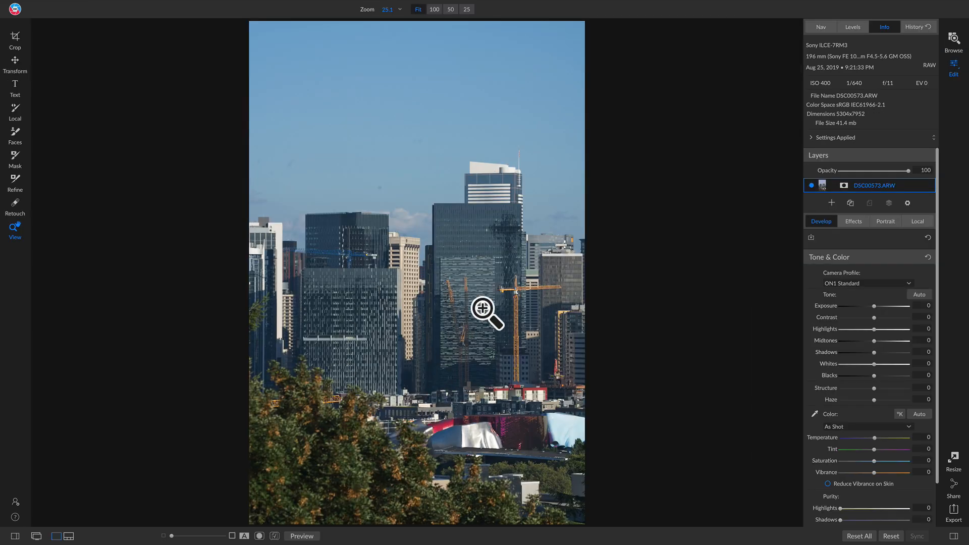
mouse_move(423, 372)
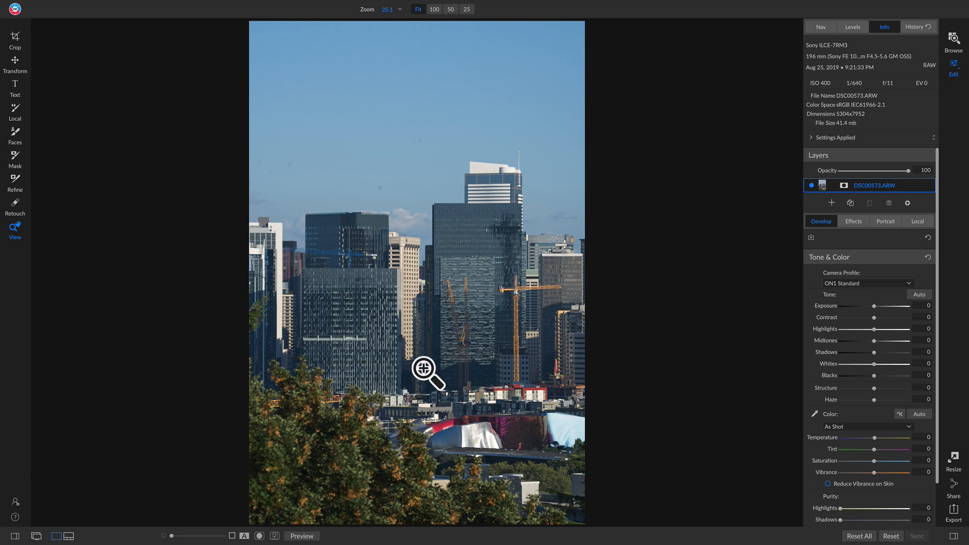
mouse_move(351, 309)
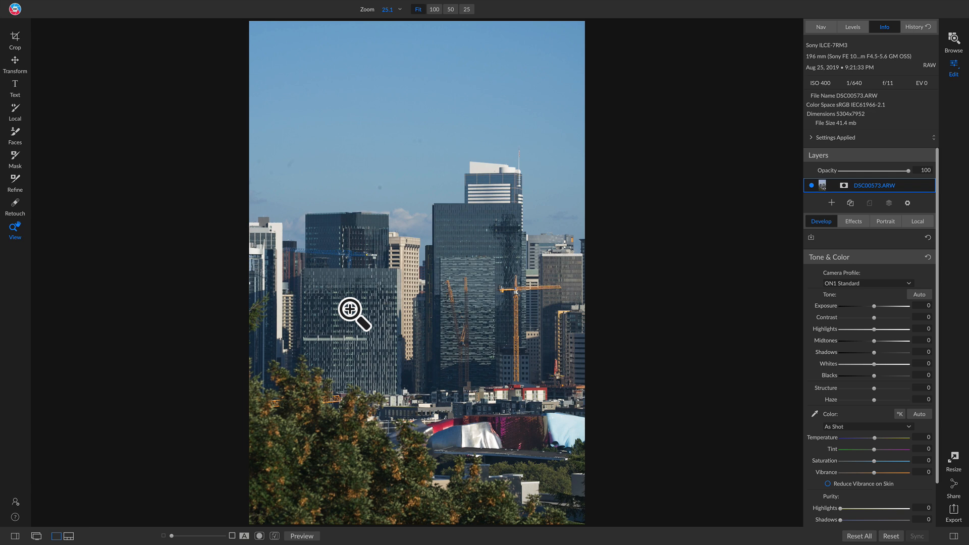
mouse_move(394, 357)
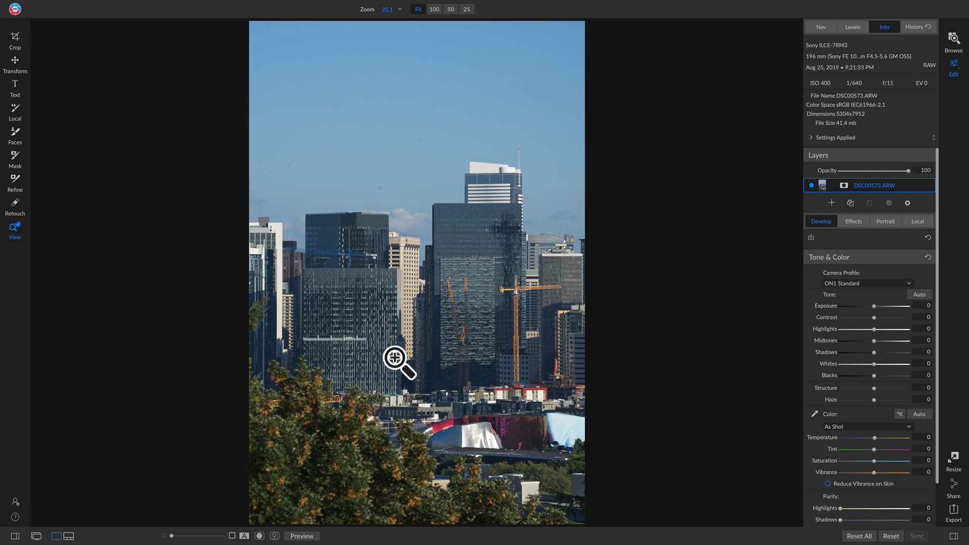
mouse_move(690, 329)
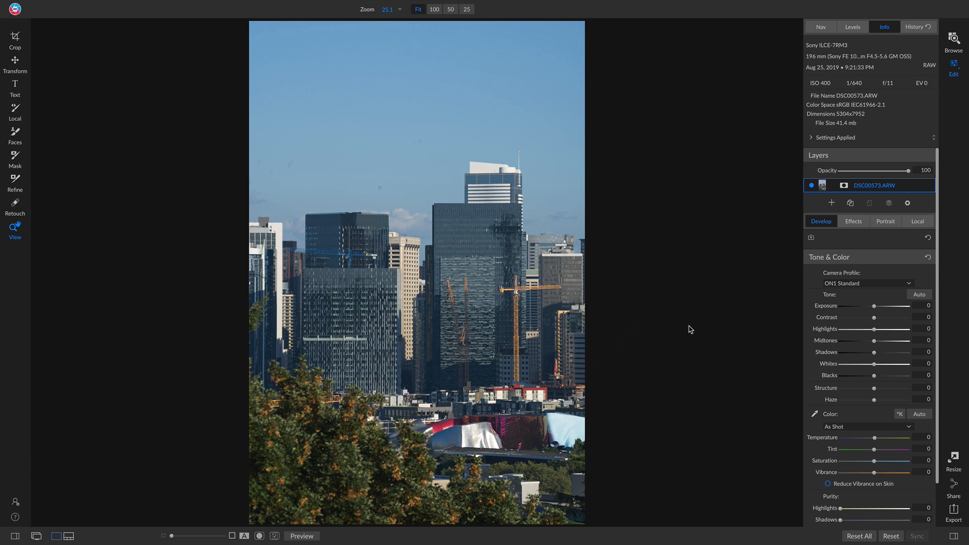
Start a freeform crop on DSC00573.ARW to trim a thin edge strip
click(15, 40)
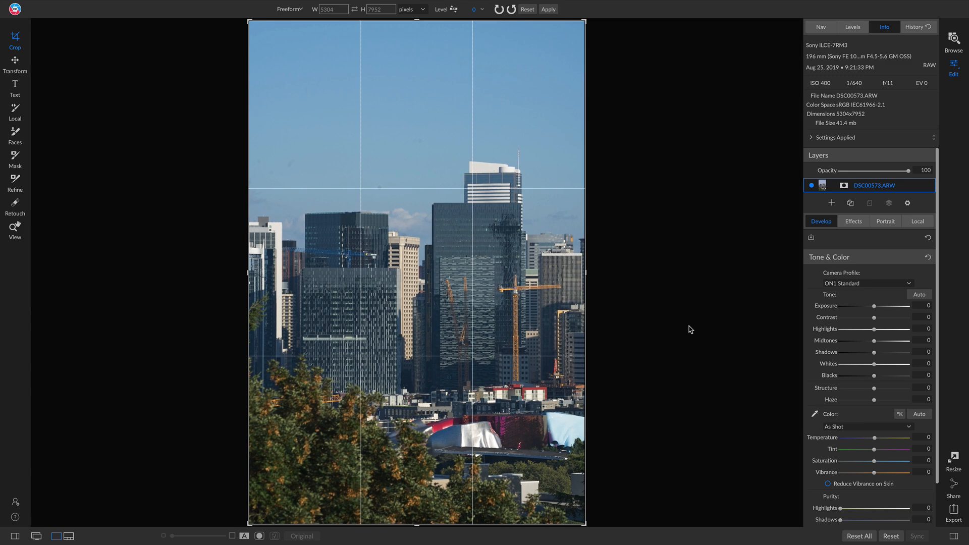
mouse_move(597, 67)
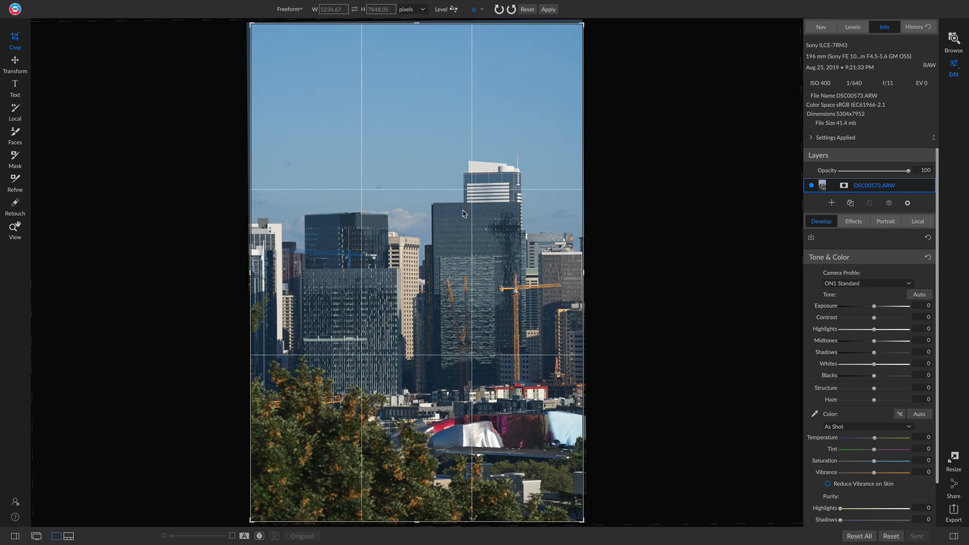
mouse_move(442, 197)
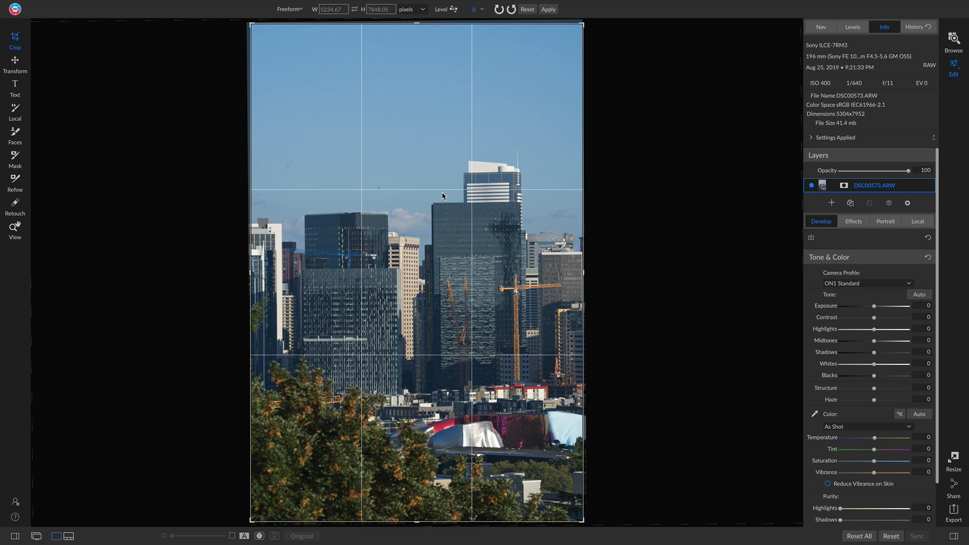
mouse_move(631, 205)
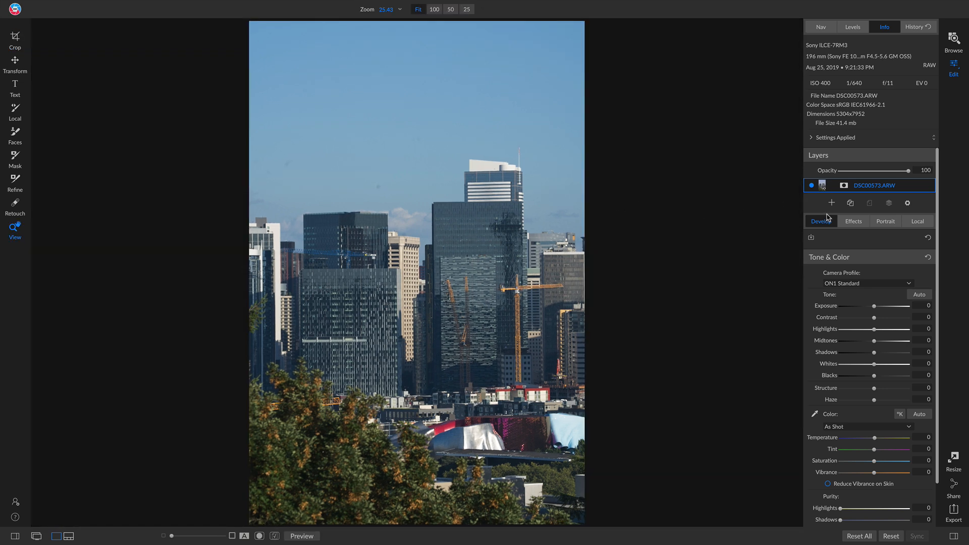
mouse_move(810, 229)
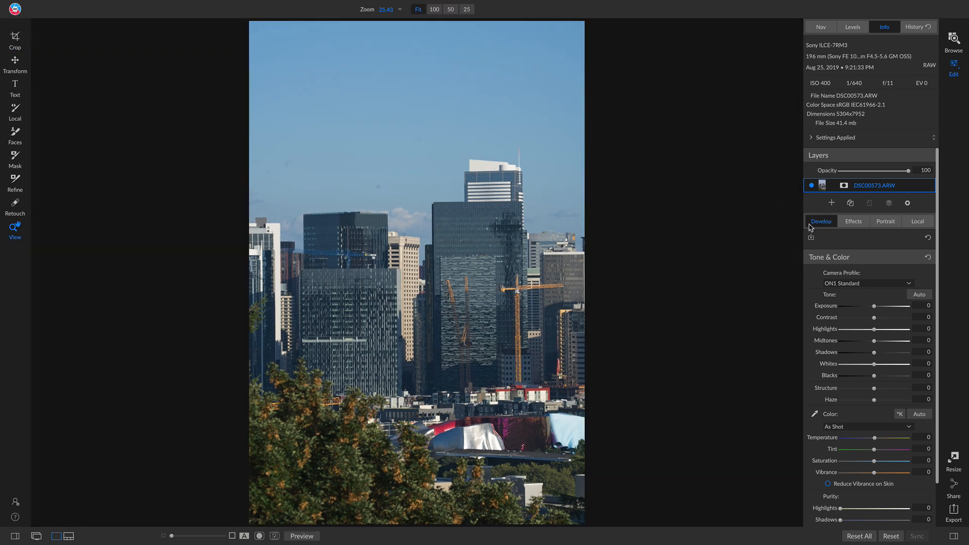
mouse_move(875, 264)
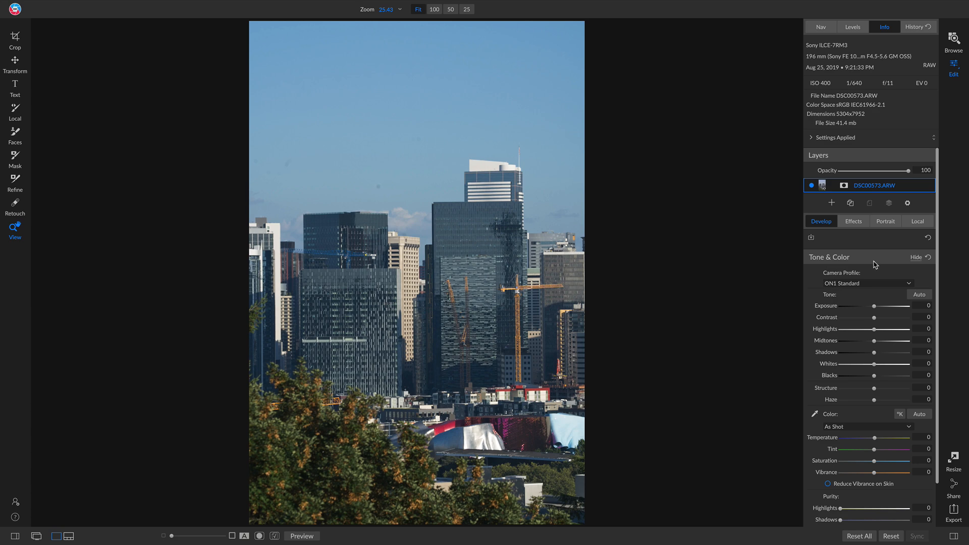
Set the camera profile to ON1 Landscape and compare the adjusted edit against the original
click(865, 282)
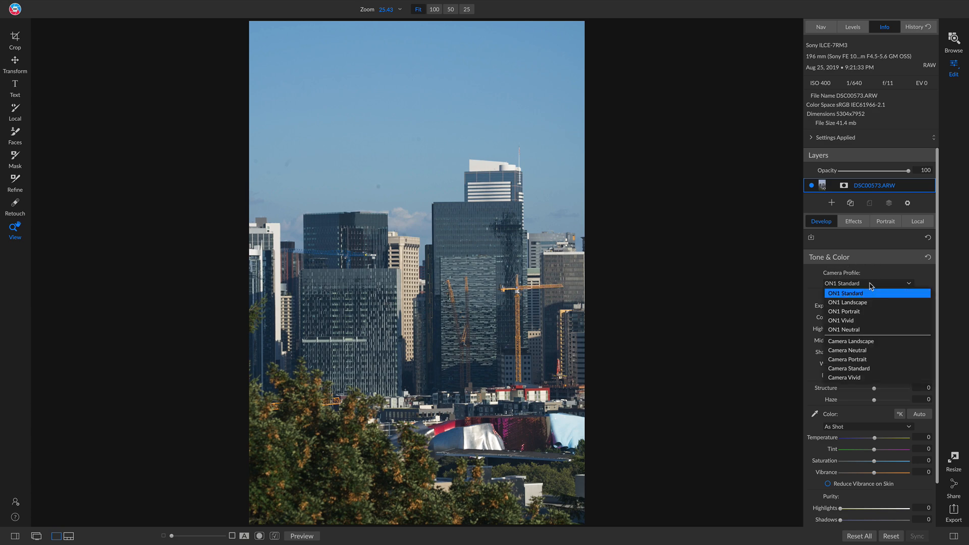
mouse_move(871, 302)
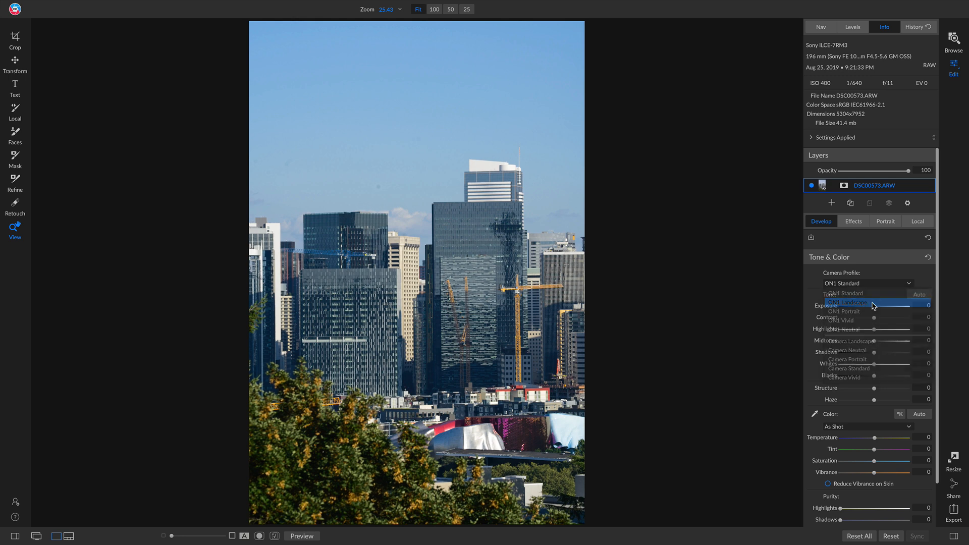
click(848, 302)
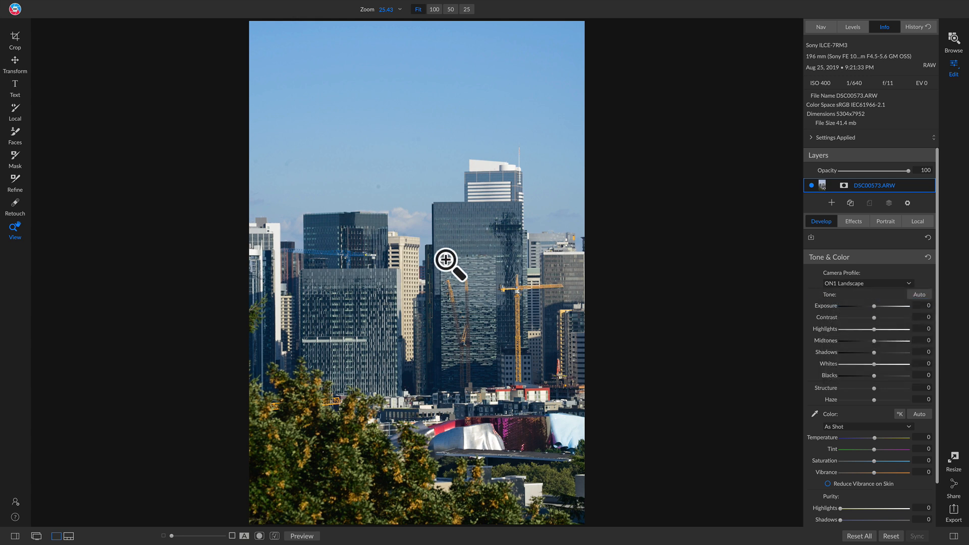
mouse_move(640, 289)
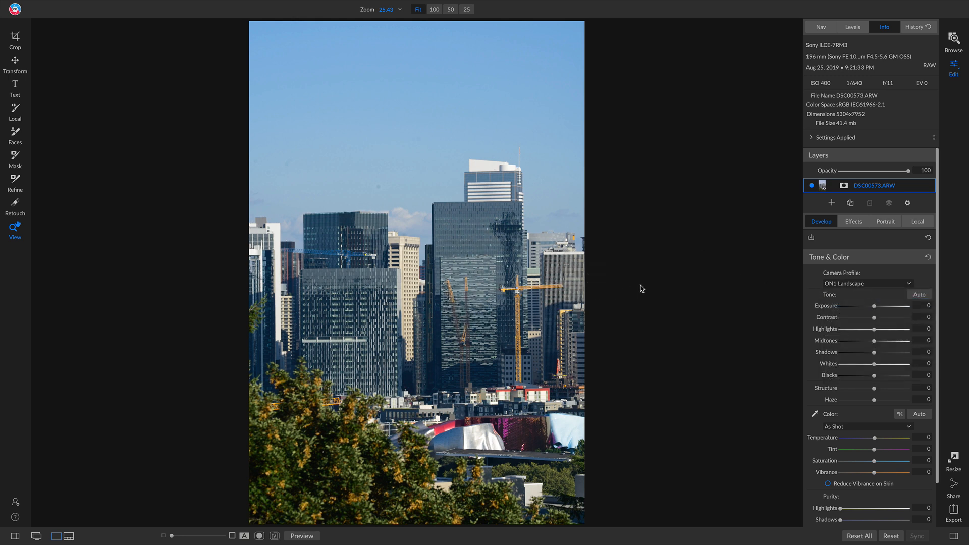
mouse_move(757, 304)
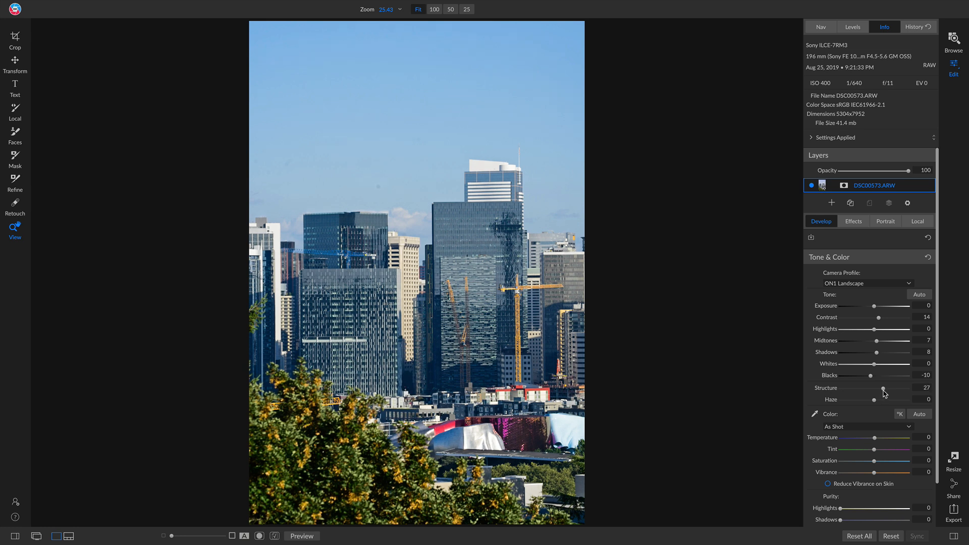
click(302, 536)
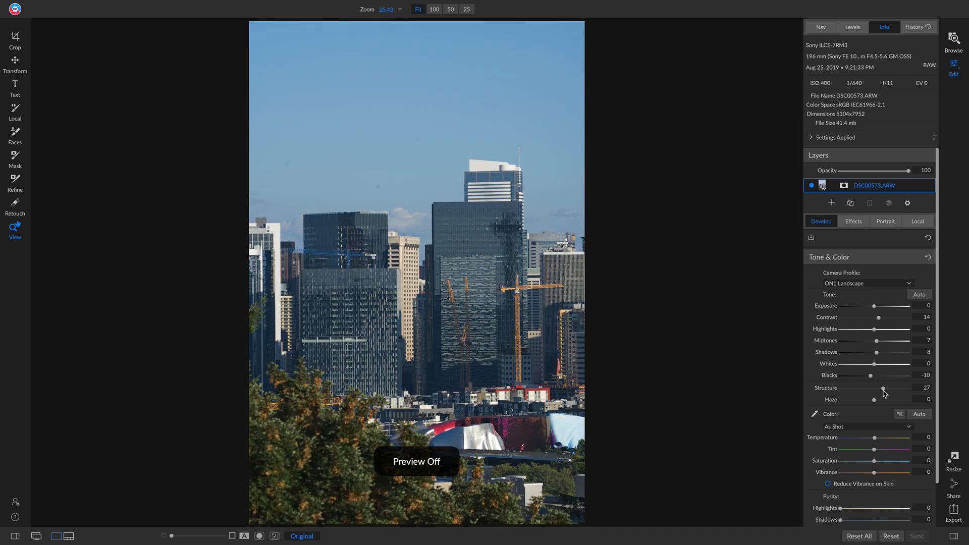
click(302, 536)
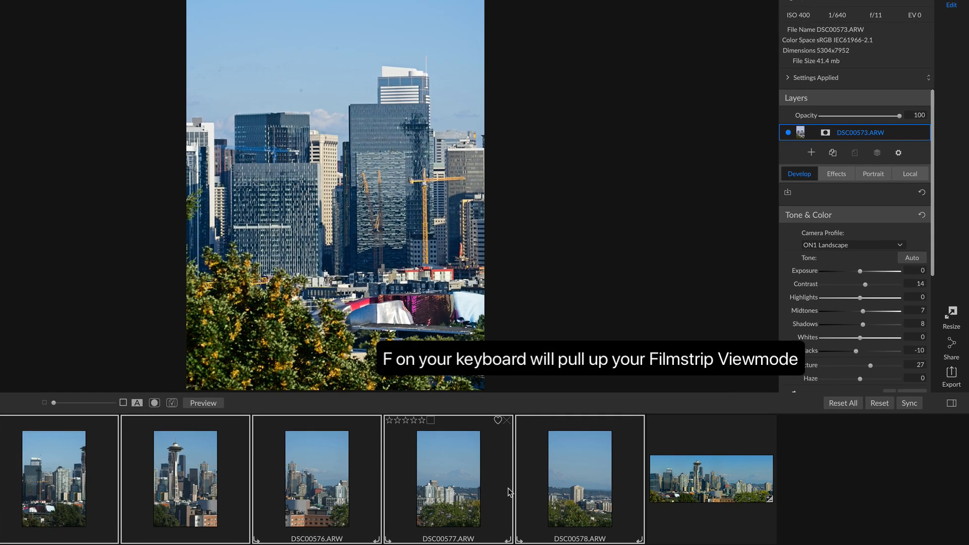
Bring up Apply Settings to sync DSC00573.ARW's edits to the other photos
click(909, 402)
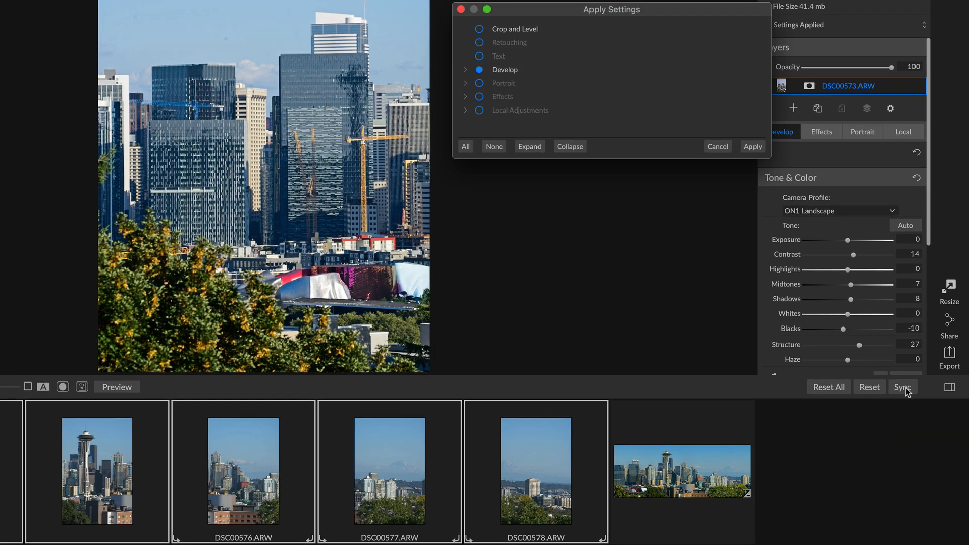
mouse_move(658, 35)
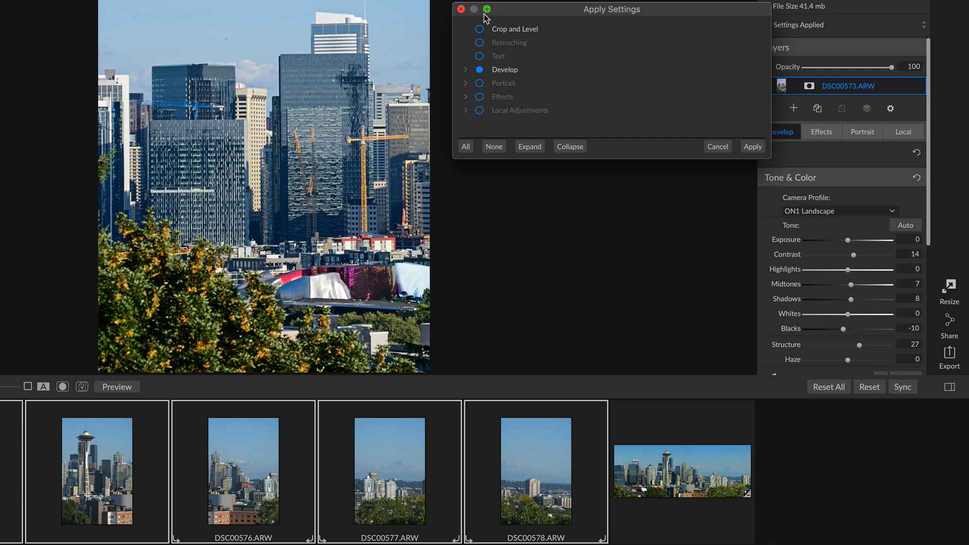
Sync Crop and Level plus the Develop adjustments to all six skyline photos
click(480, 28)
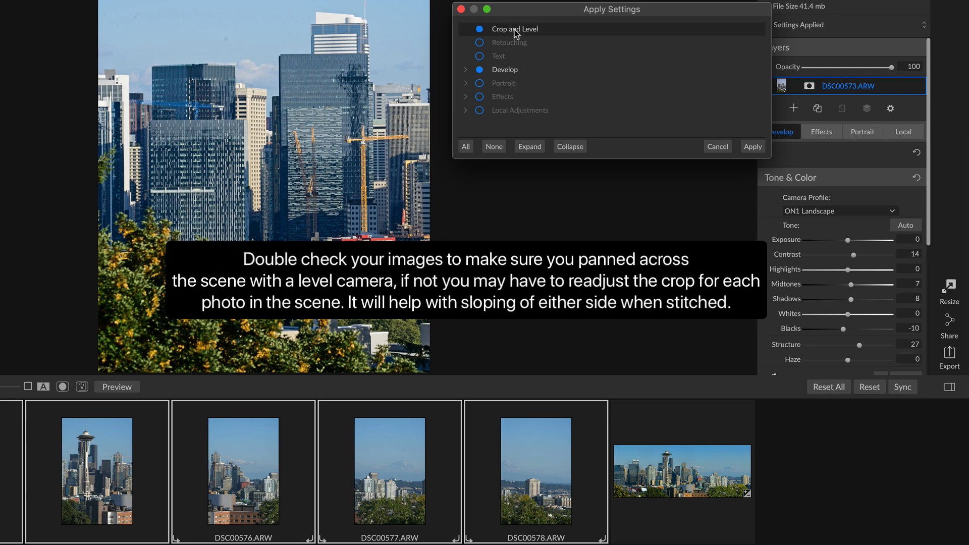
mouse_move(507, 40)
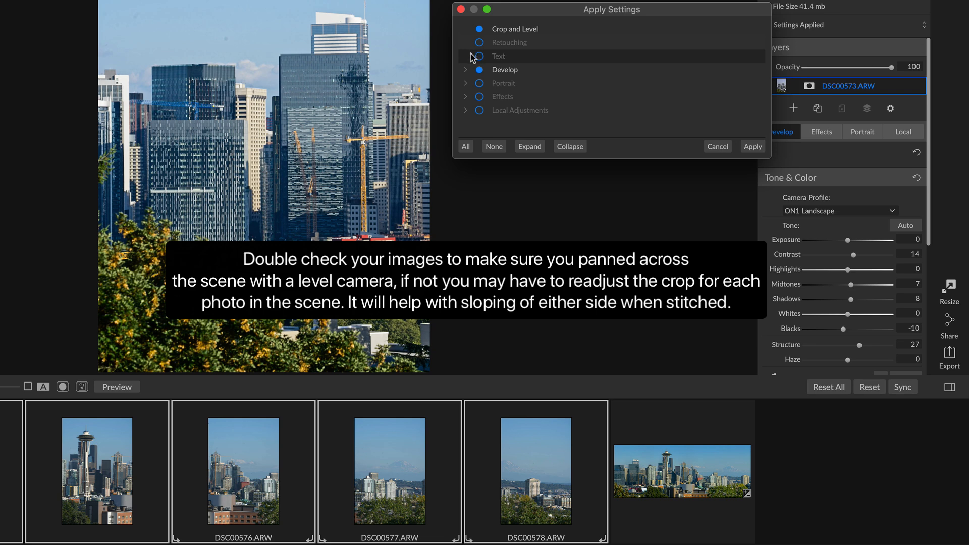
click(464, 69)
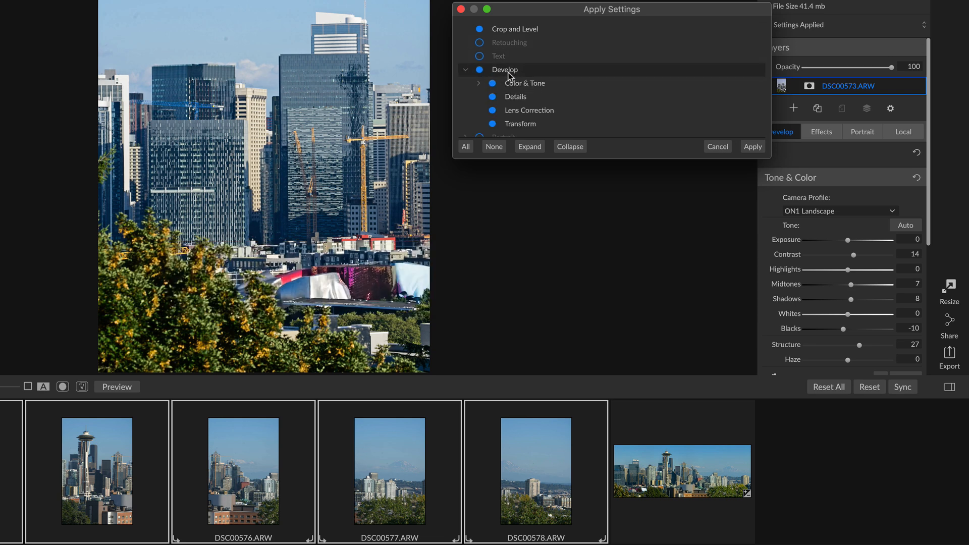
click(751, 147)
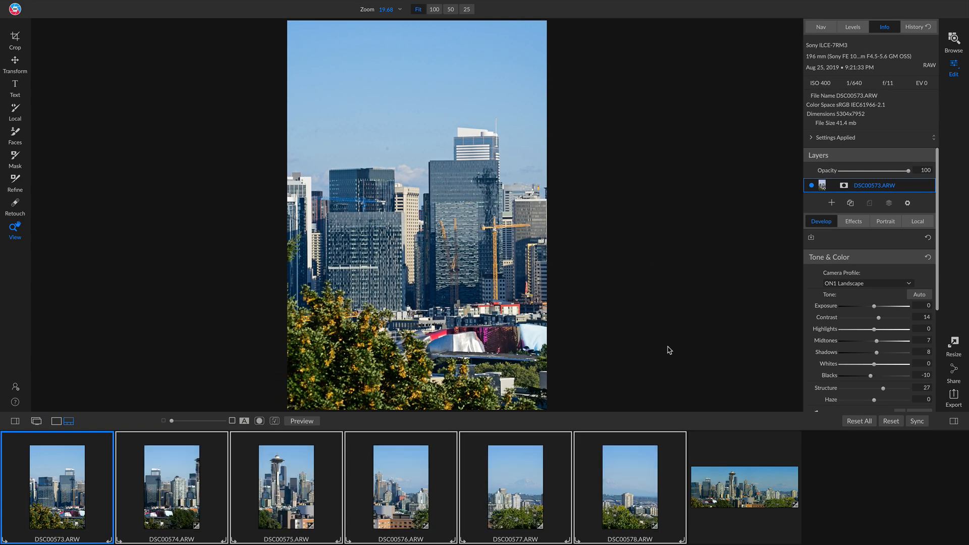
mouse_move(516, 489)
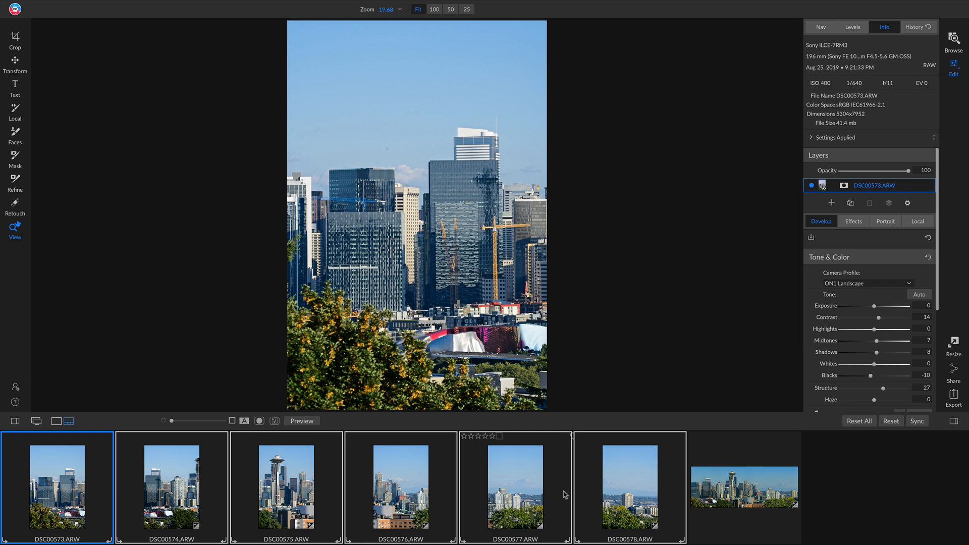
mouse_move(401, 501)
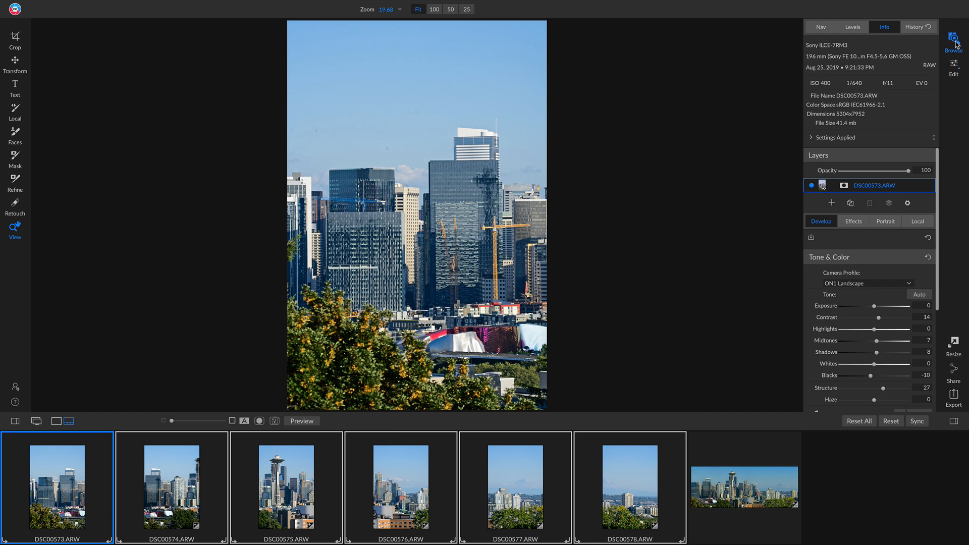
Return from the editor to the Browse module
click(956, 44)
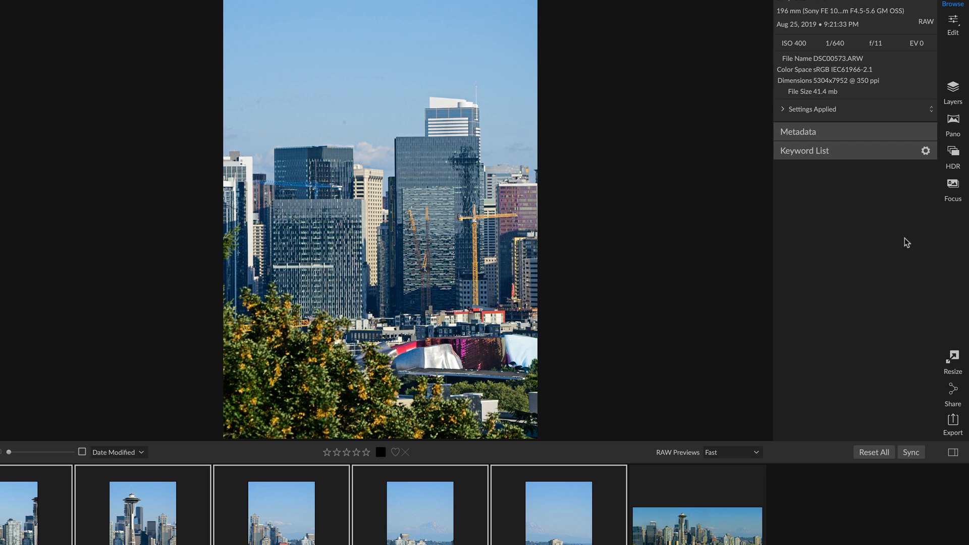
mouse_move(954, 122)
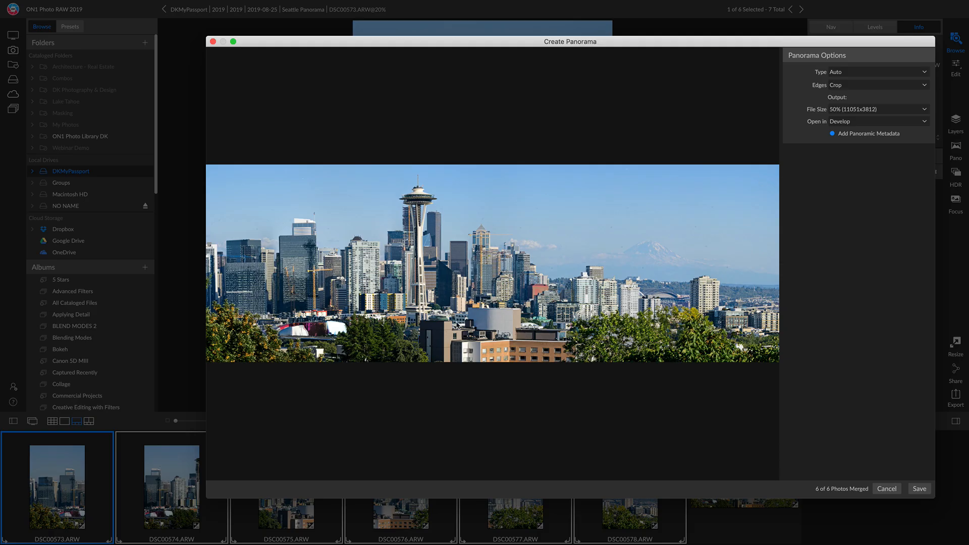
mouse_move(444, 395)
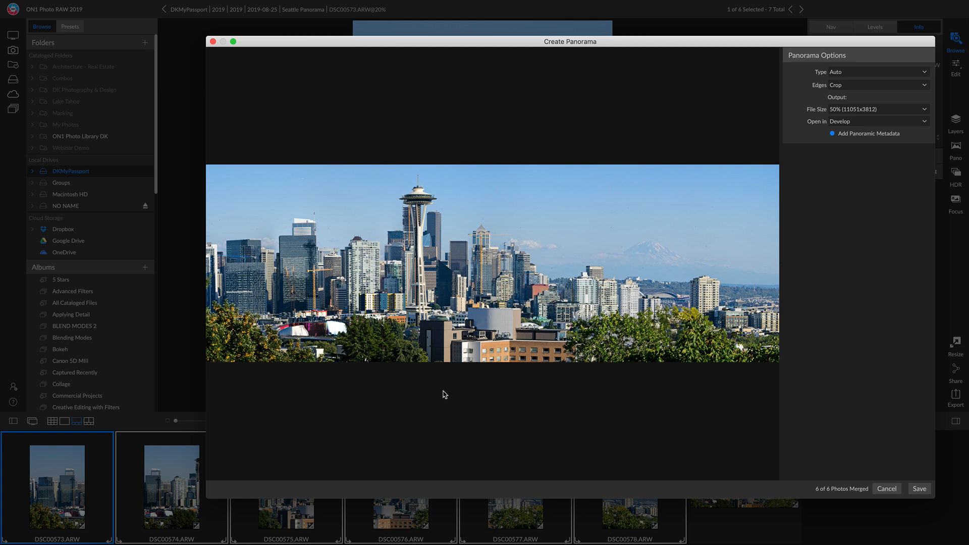
mouse_move(321, 235)
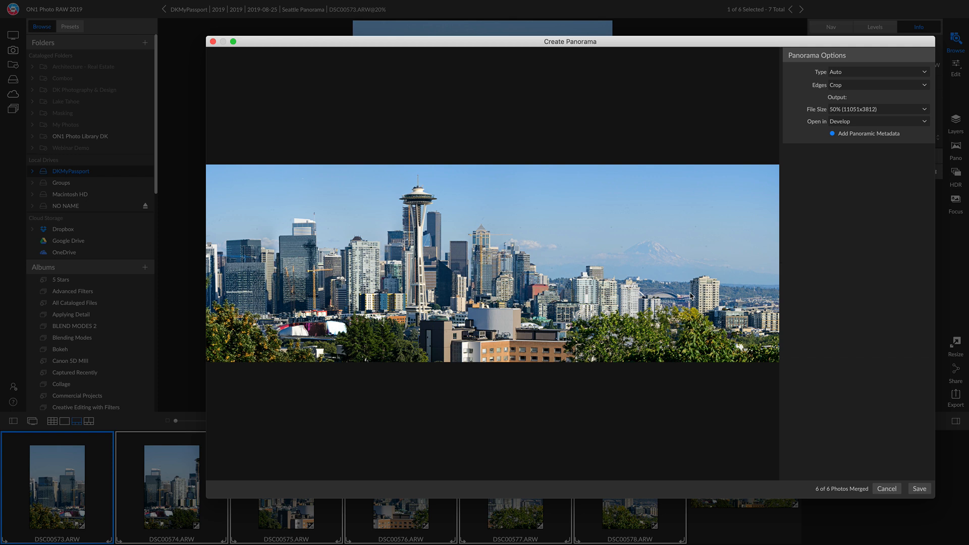
mouse_move(411, 248)
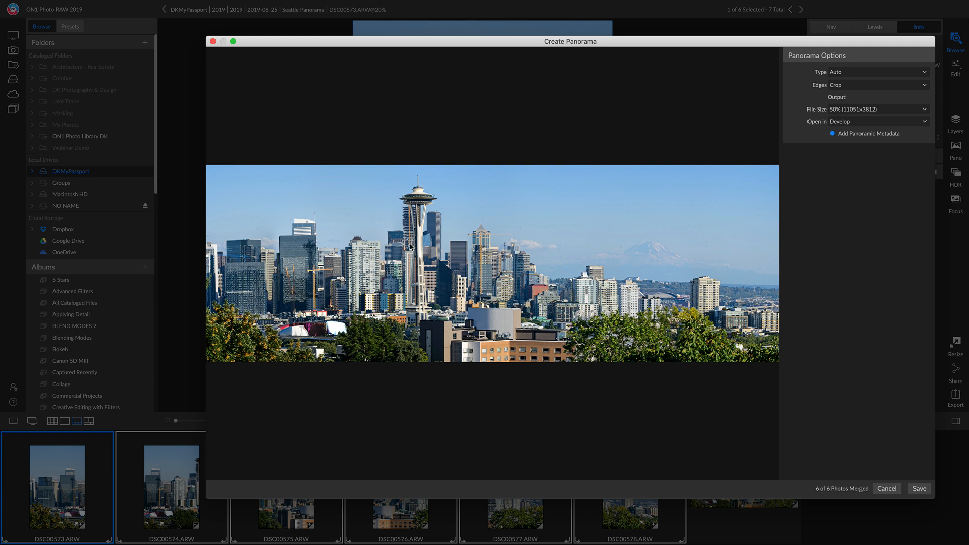
mouse_move(813, 67)
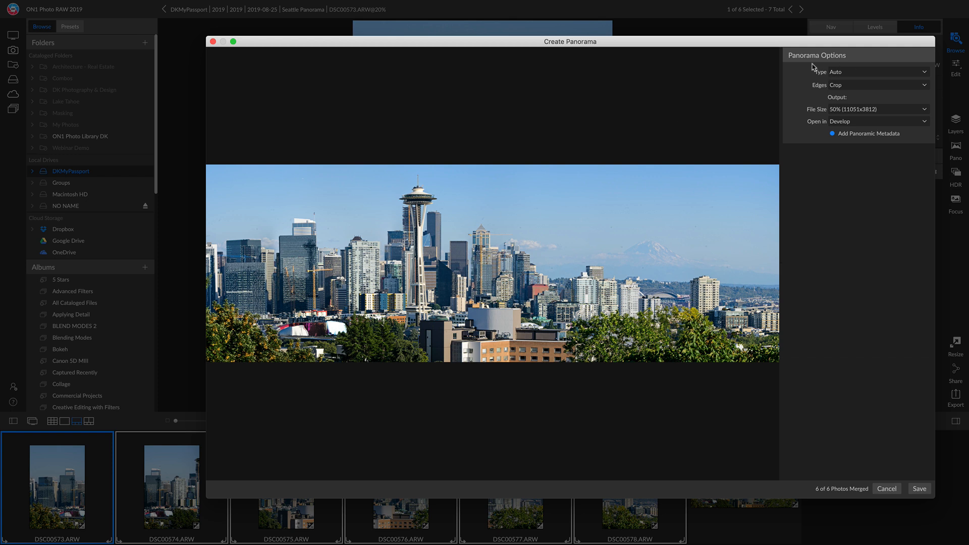
mouse_move(868, 112)
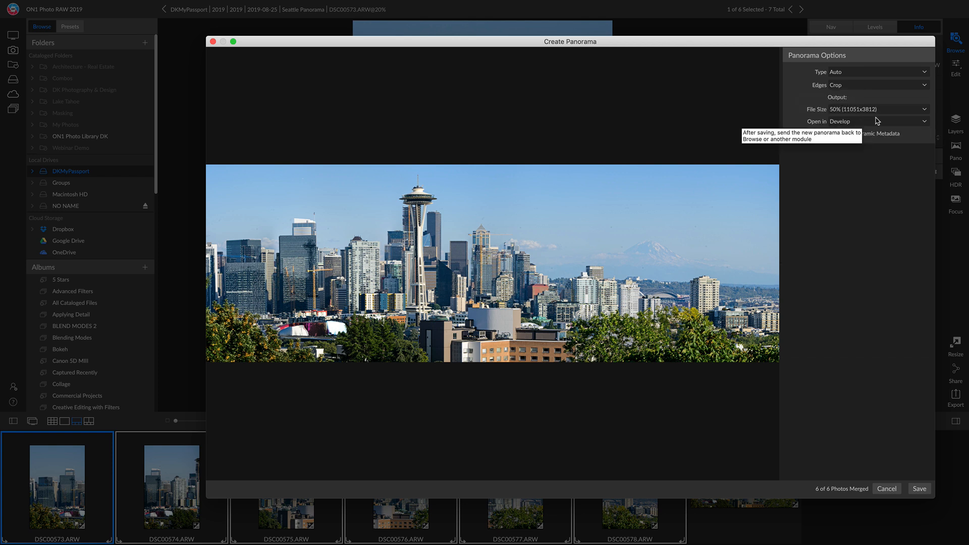
mouse_move(905, 423)
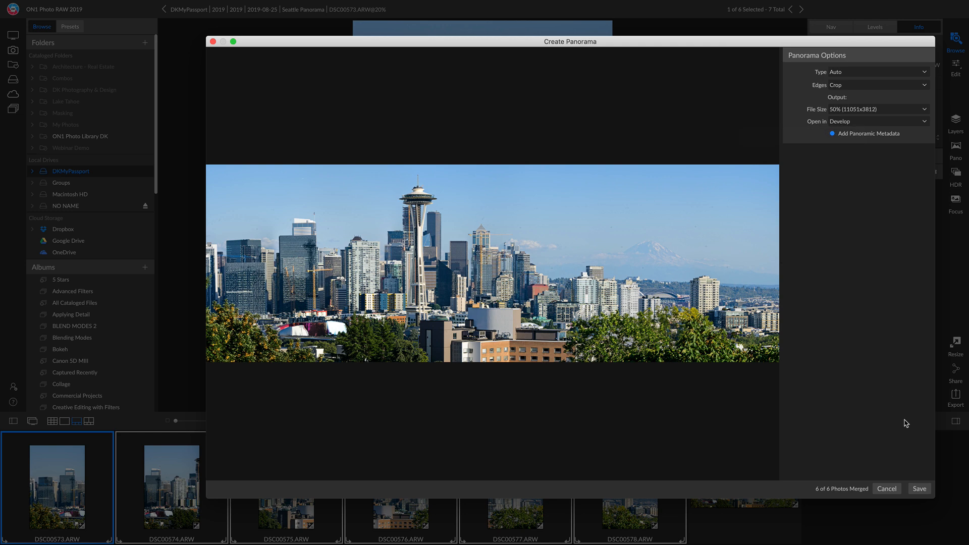
Save the six-photo panorama with Auto type, cropped edges and 50% file size
click(886, 489)
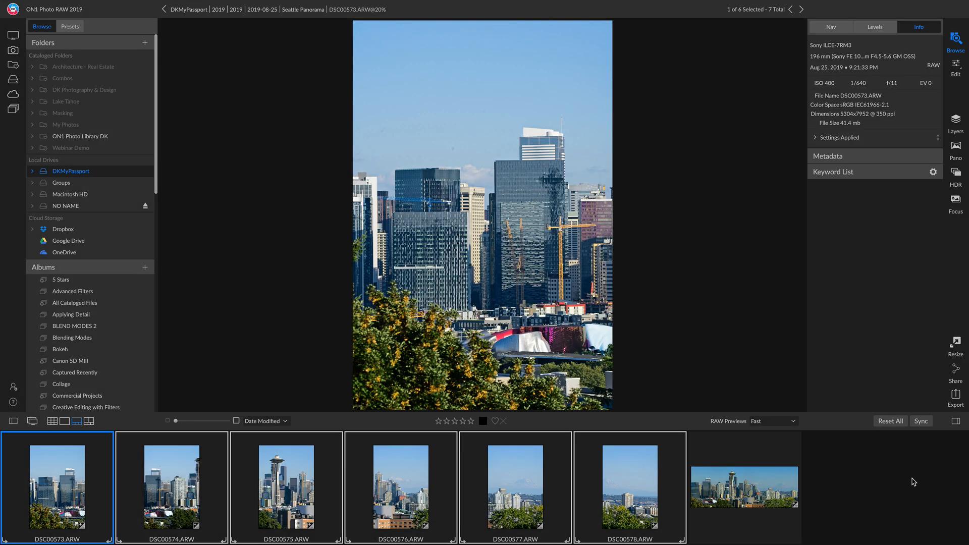
Open DSC00573 Pano.psd in the editor and zoom to 100% on the sky by Mount Rainier
click(954, 69)
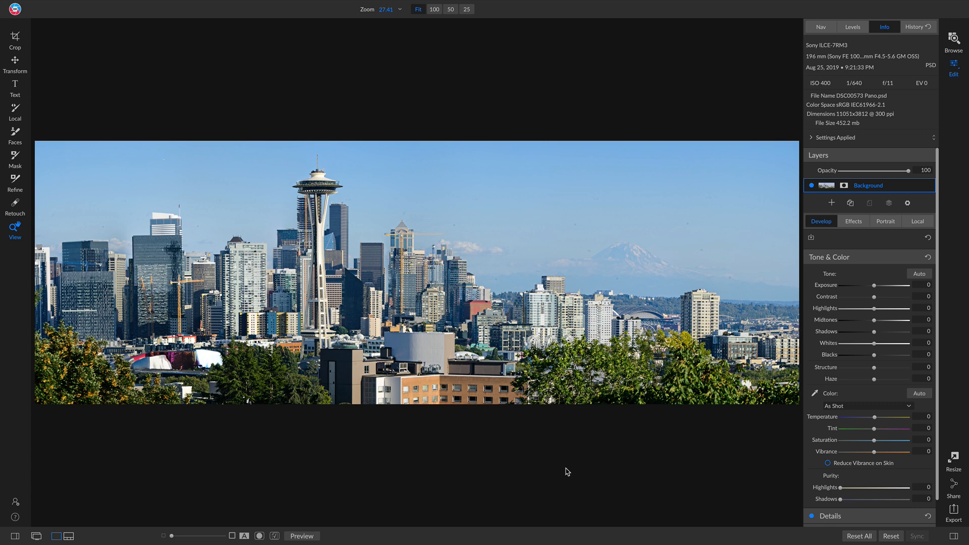
mouse_move(575, 224)
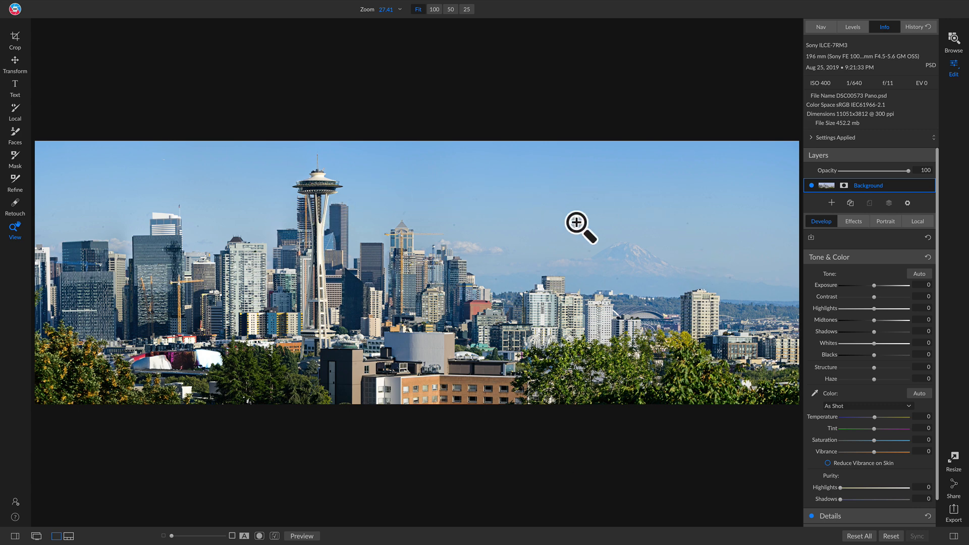
mouse_move(542, 247)
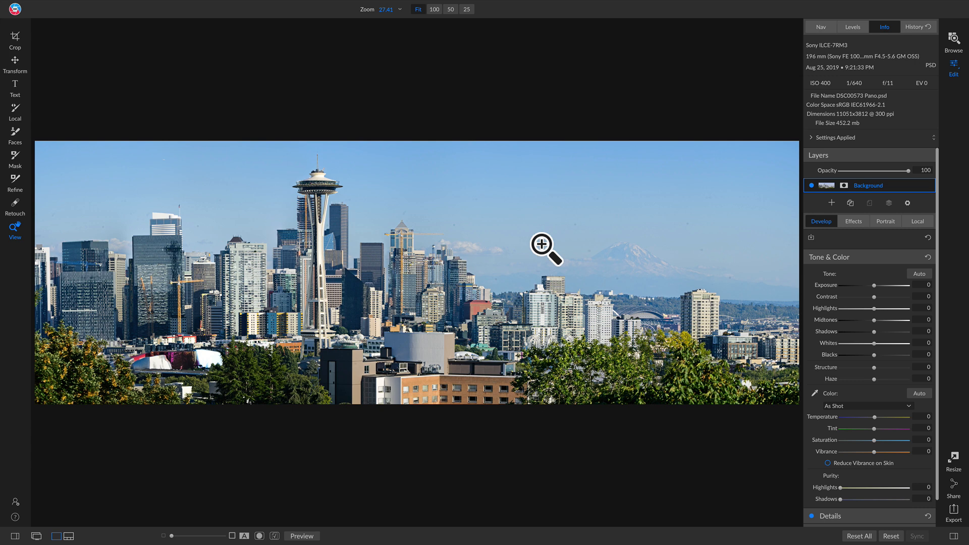
click(541, 248)
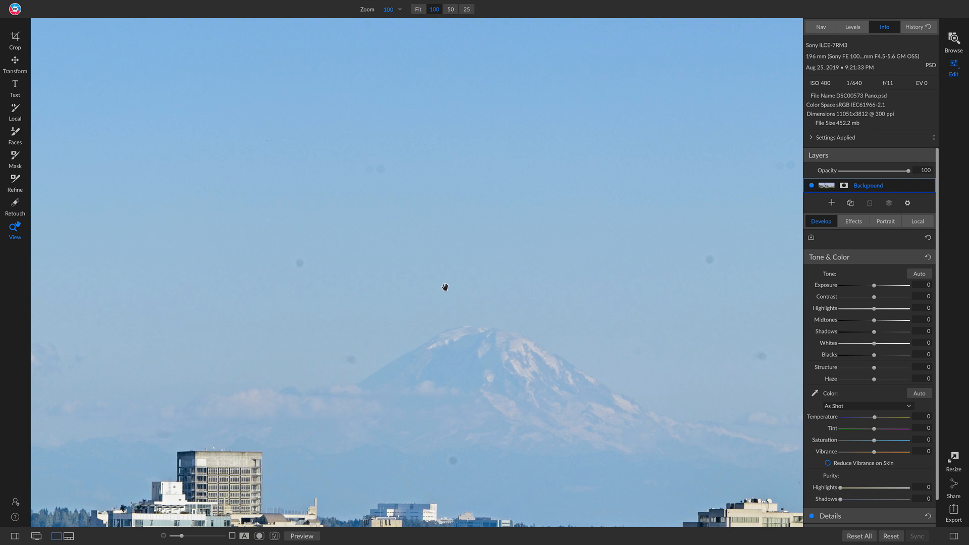
mouse_move(503, 230)
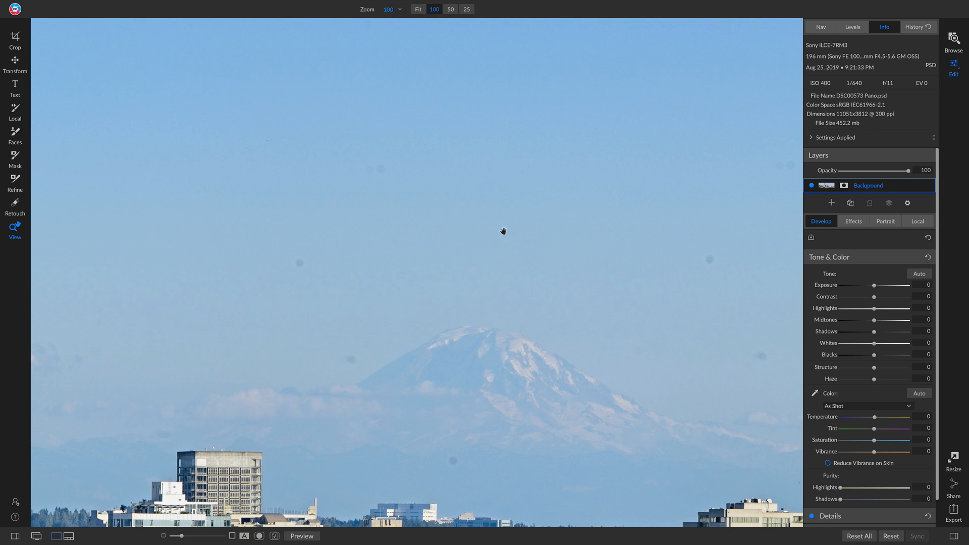
mouse_move(46, 213)
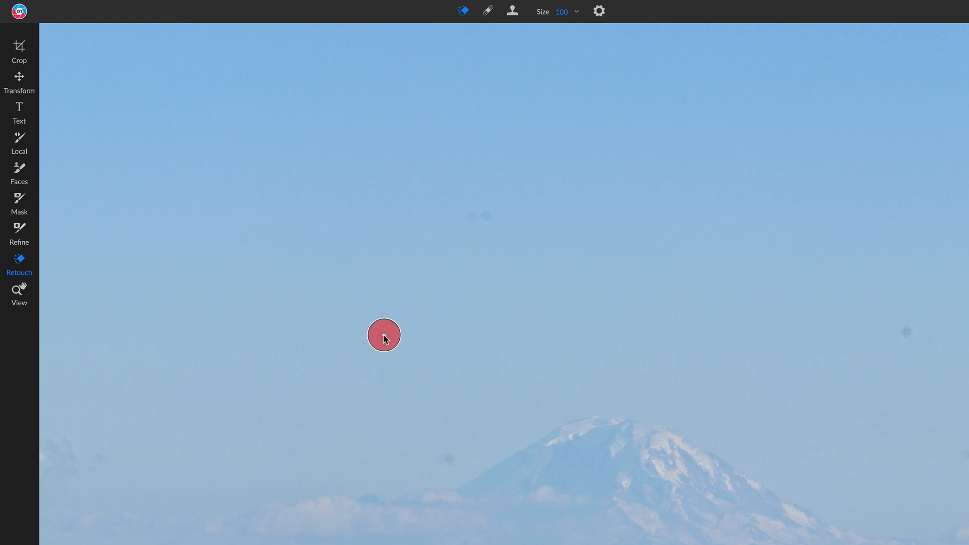
Erase the dark dust spots in the sky around the mountain with the Perfect Eraser
click(384, 335)
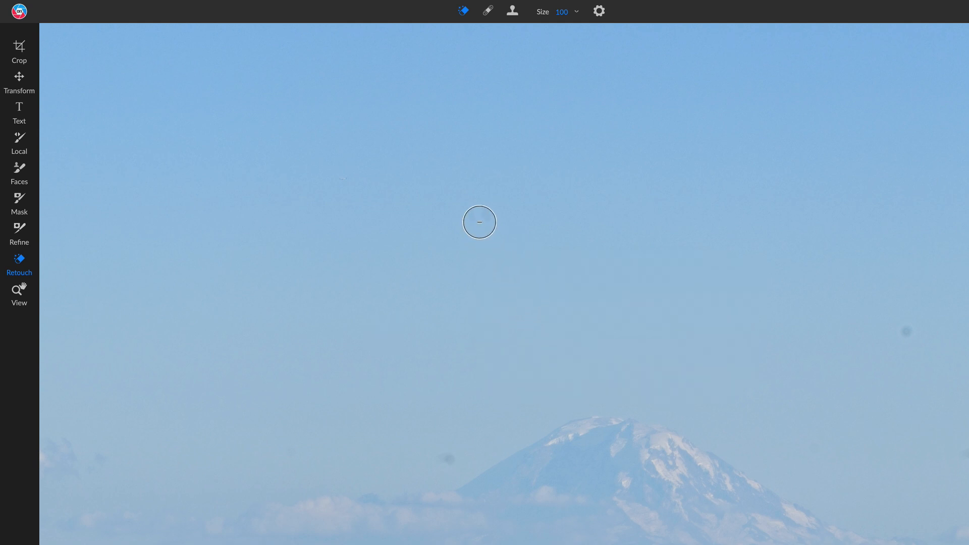
click(478, 216)
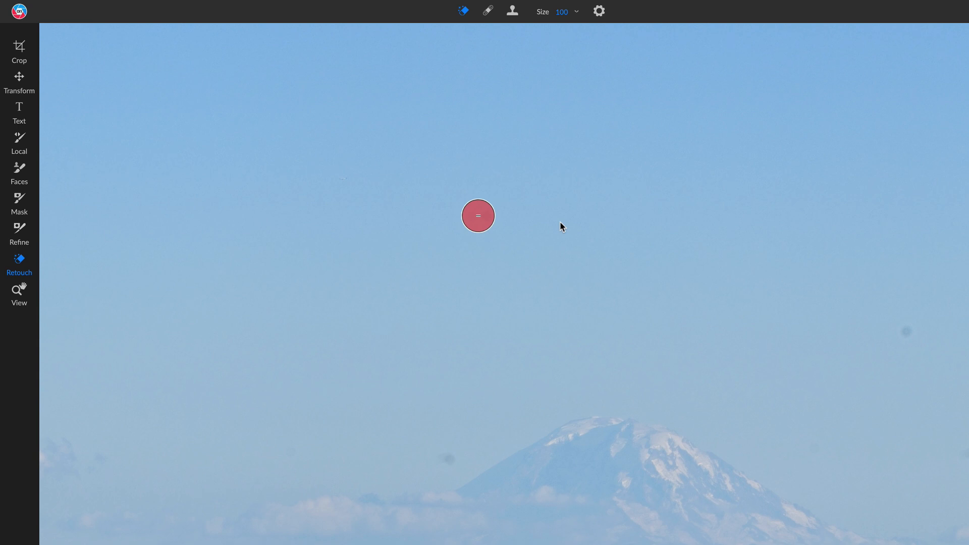
click(478, 216)
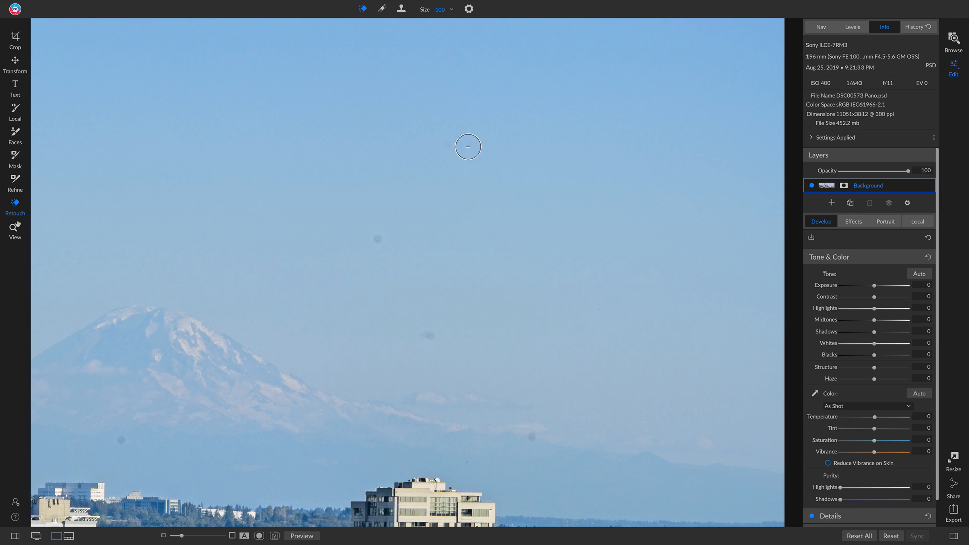
click(14, 231)
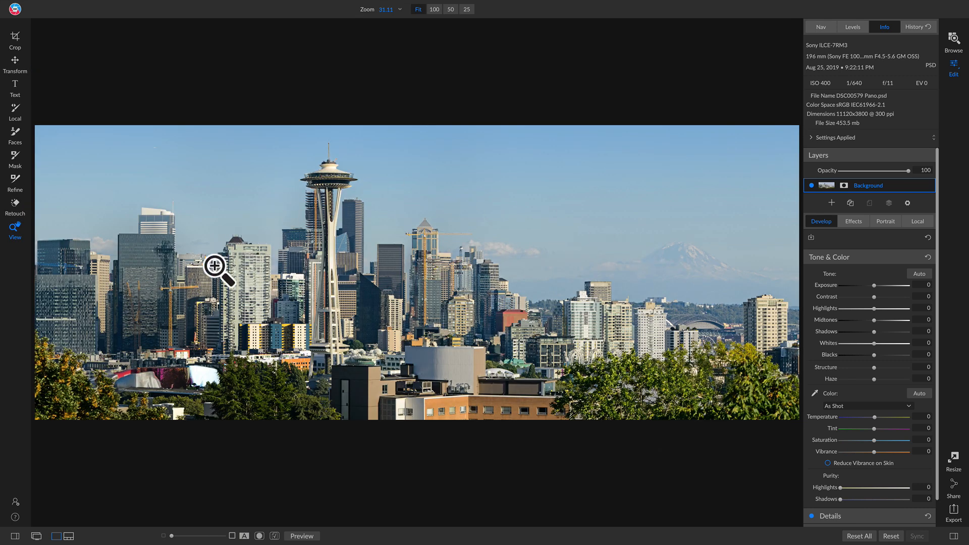
mouse_move(476, 254)
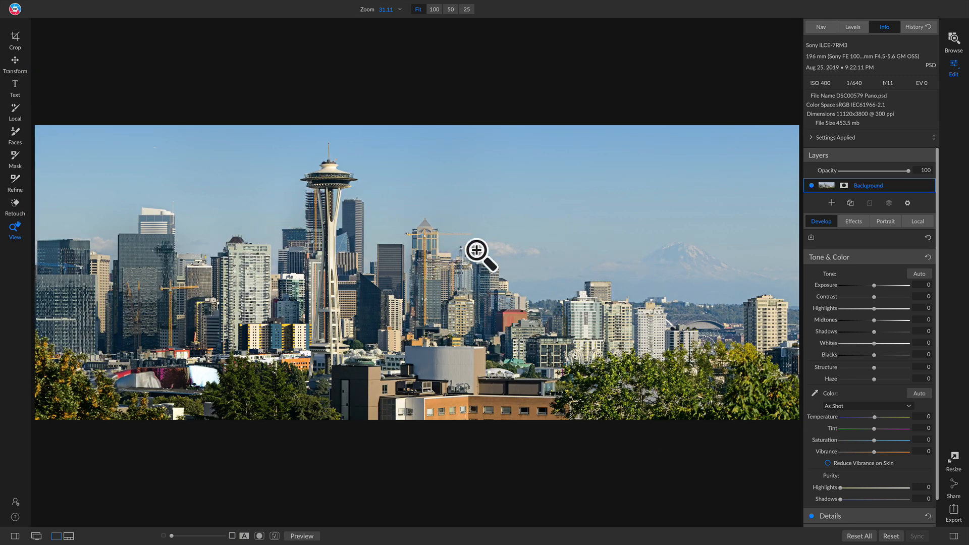
mouse_move(324, 251)
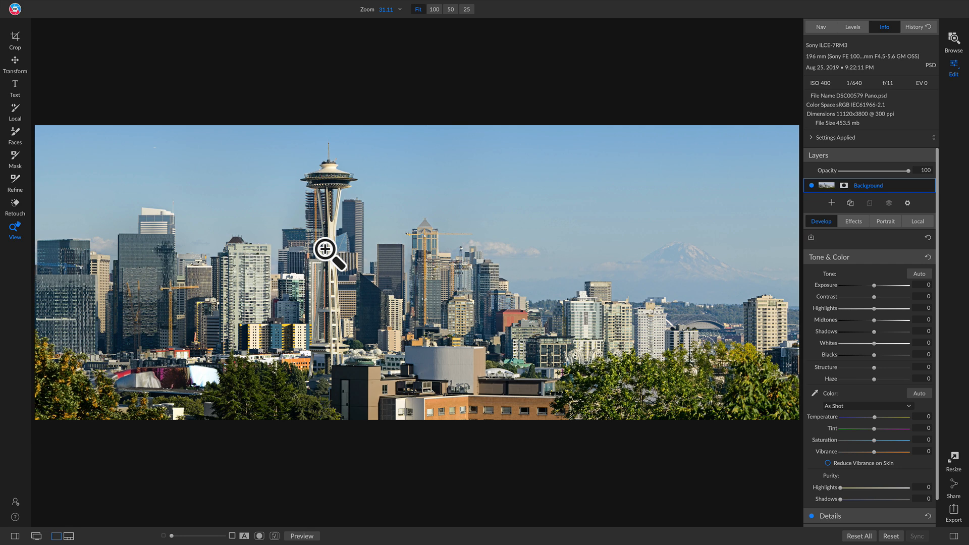
mouse_move(367, 293)
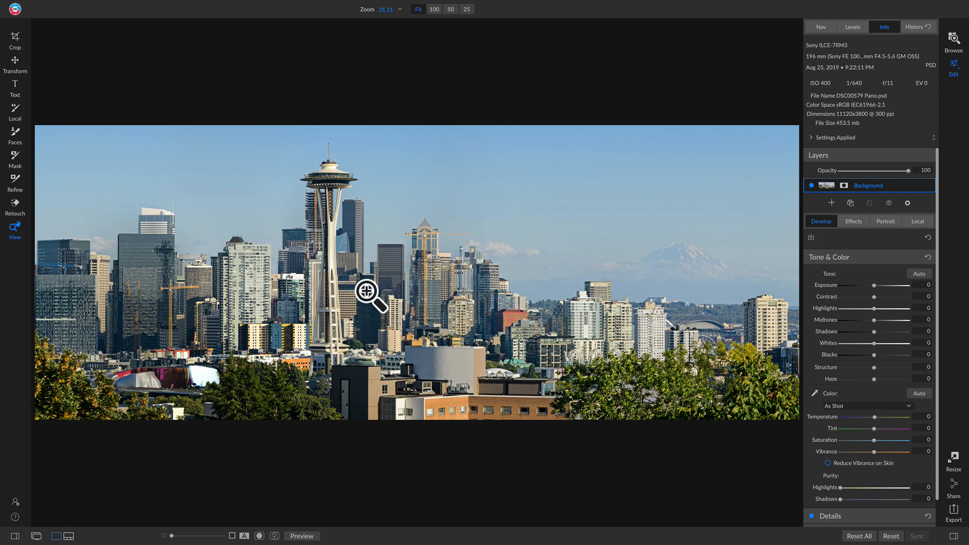
mouse_move(793, 283)
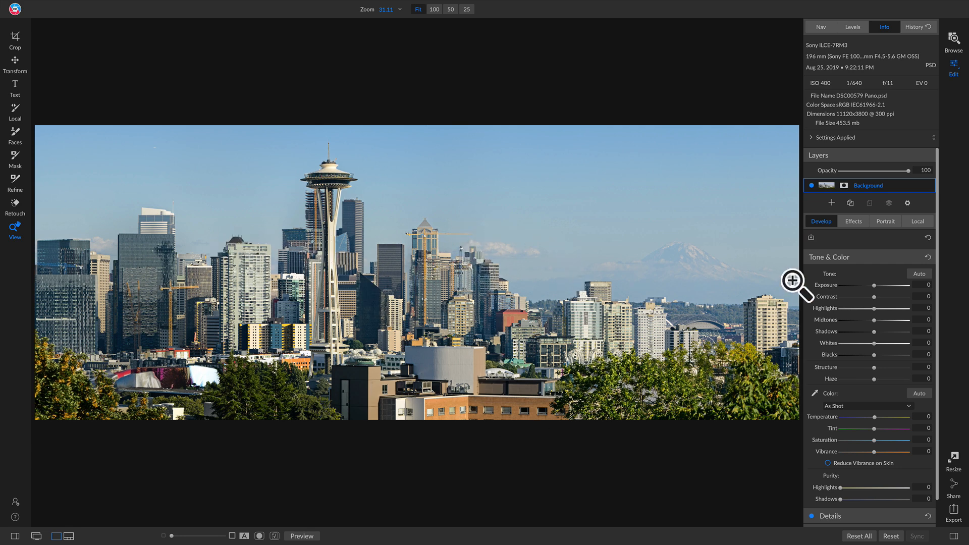
mouse_move(874, 285)
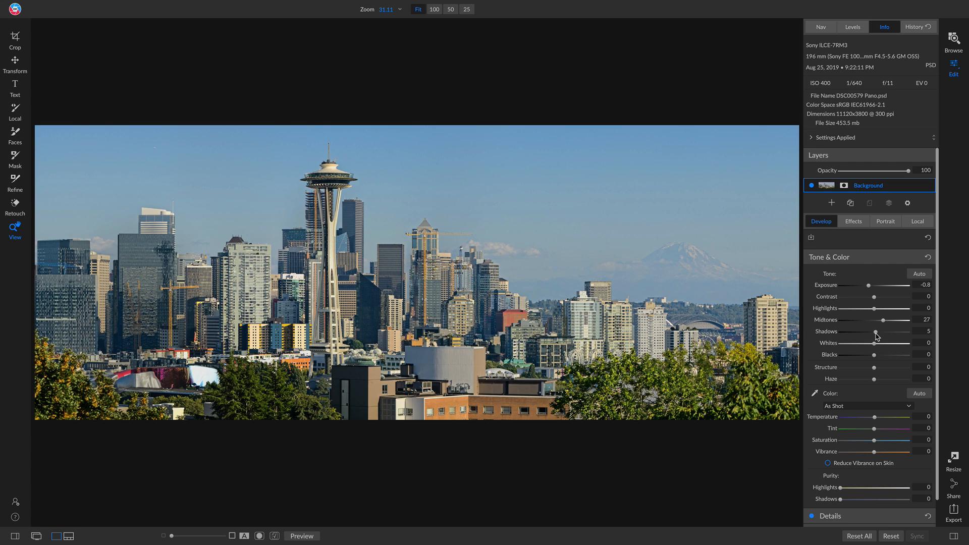
mouse_move(871, 243)
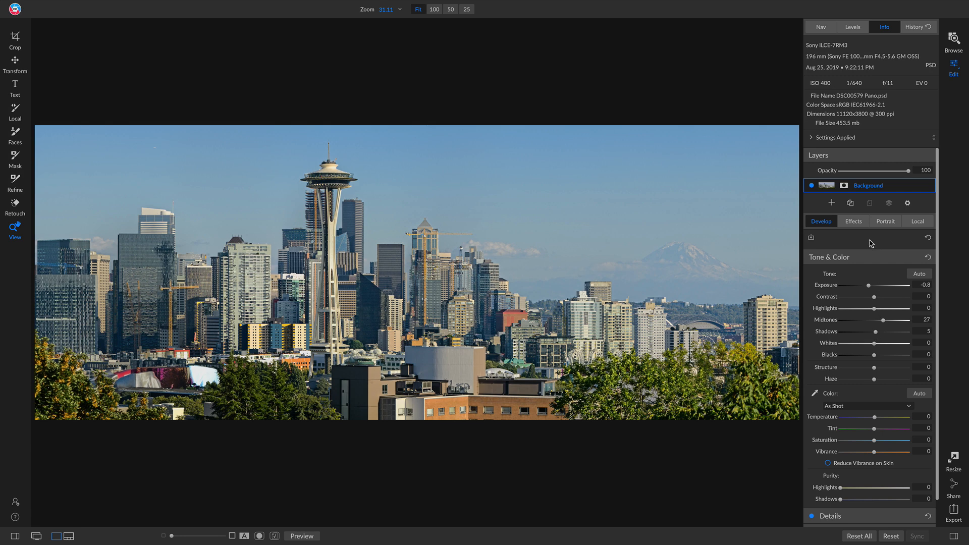
Add a LUTs effect set to Keen from Color Grading and compare with the original
click(854, 221)
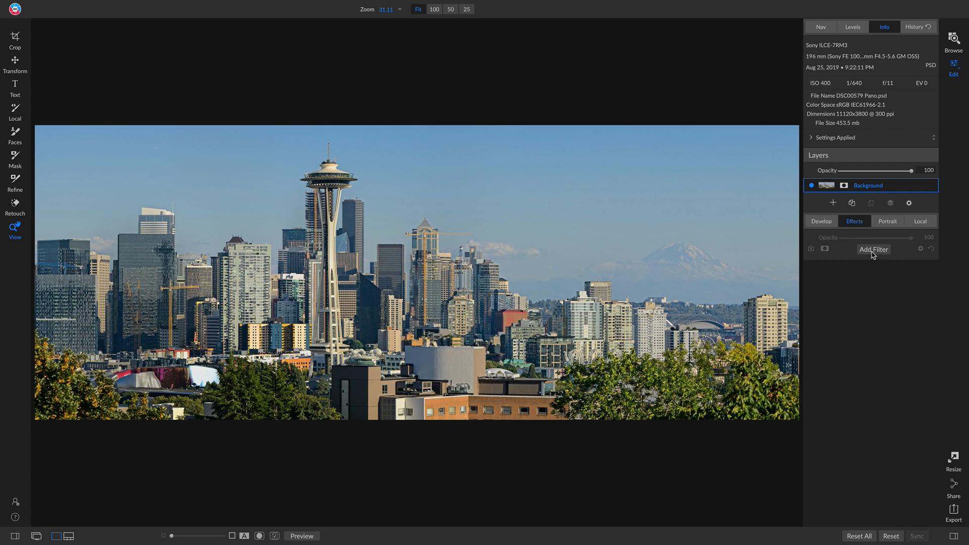
click(873, 249)
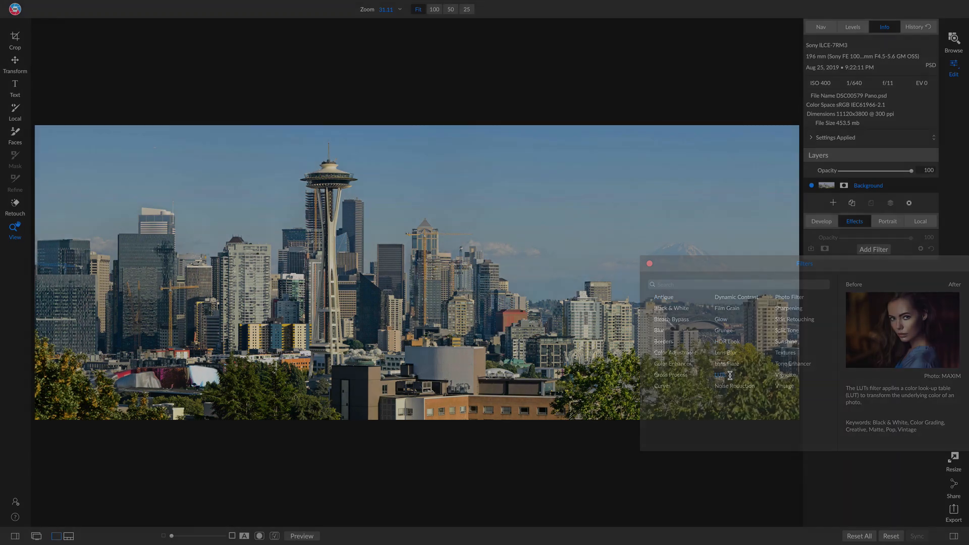
click(721, 376)
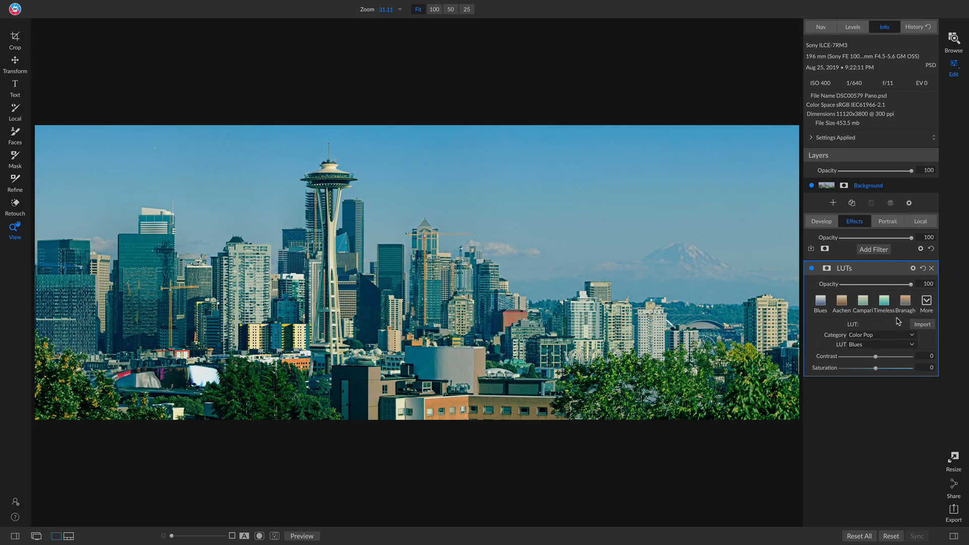
click(875, 344)
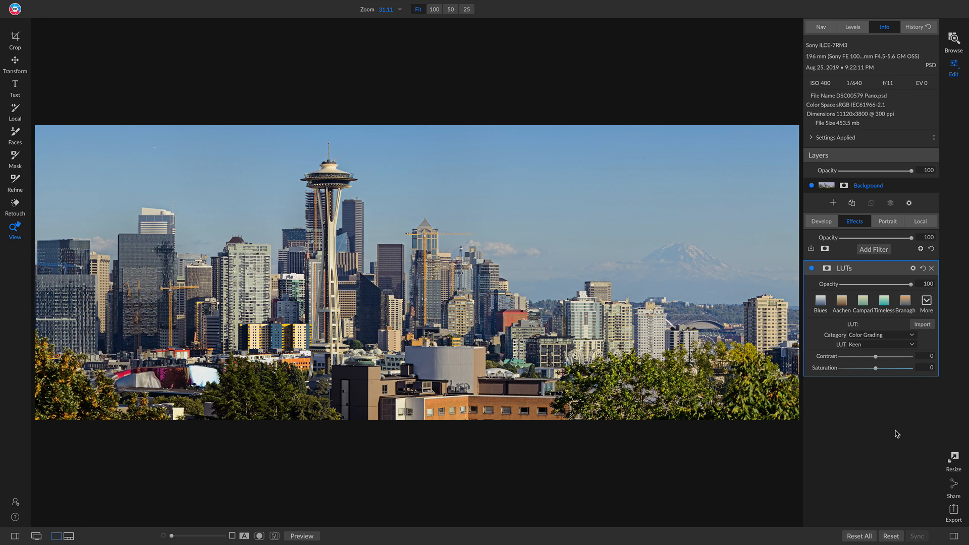
click(302, 536)
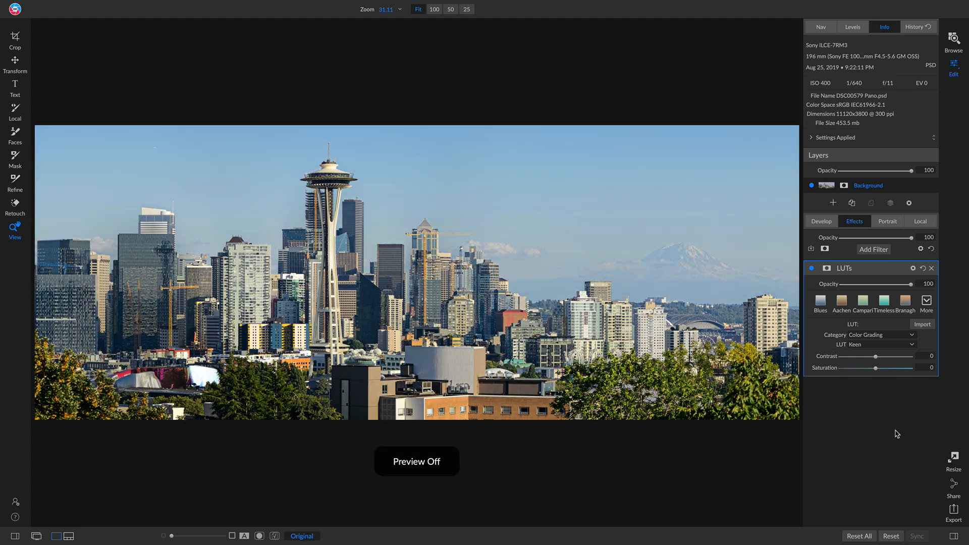
click(302, 536)
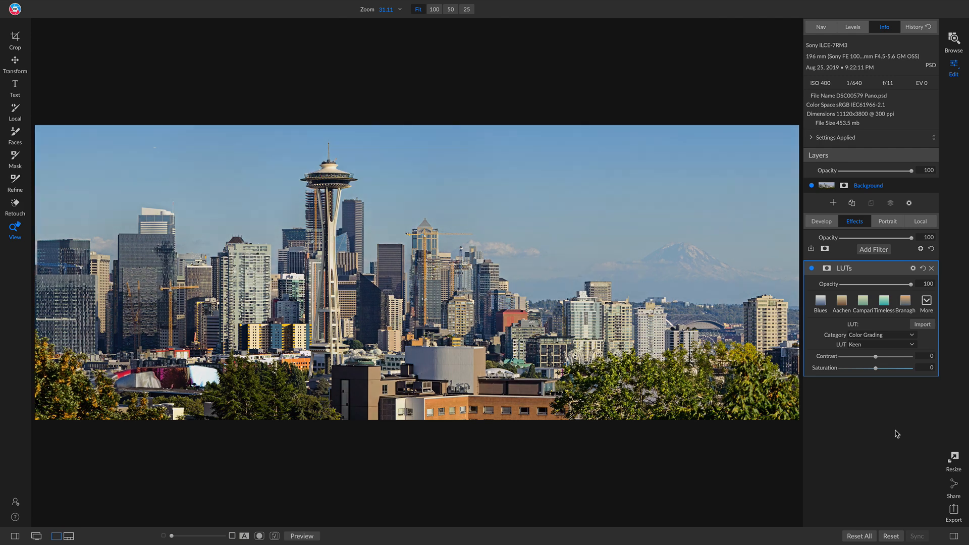
mouse_move(246, 431)
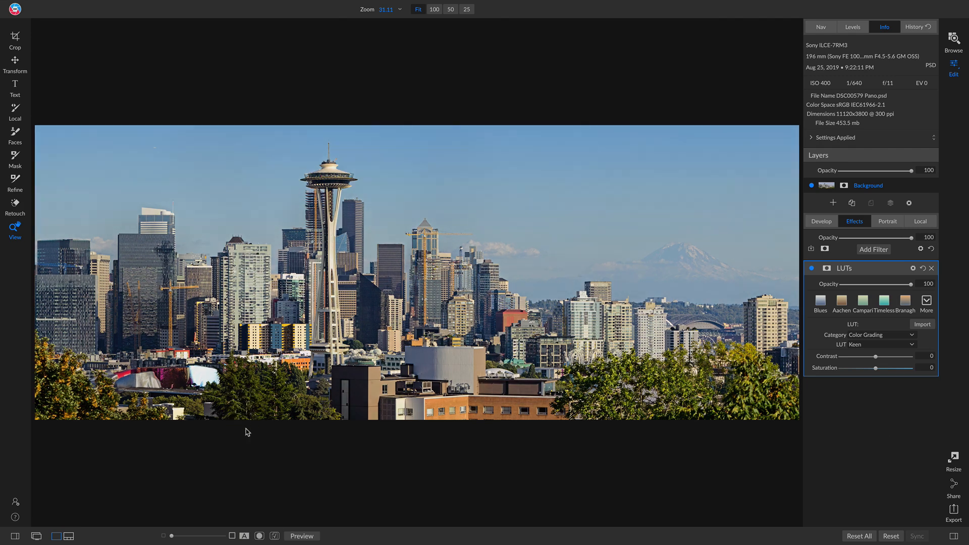
mouse_move(424, 254)
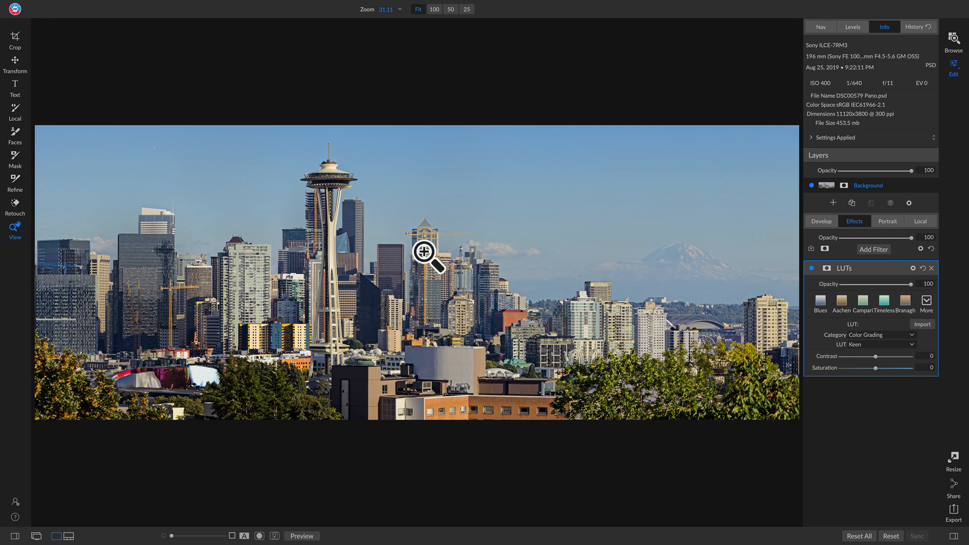
mouse_move(467, 511)
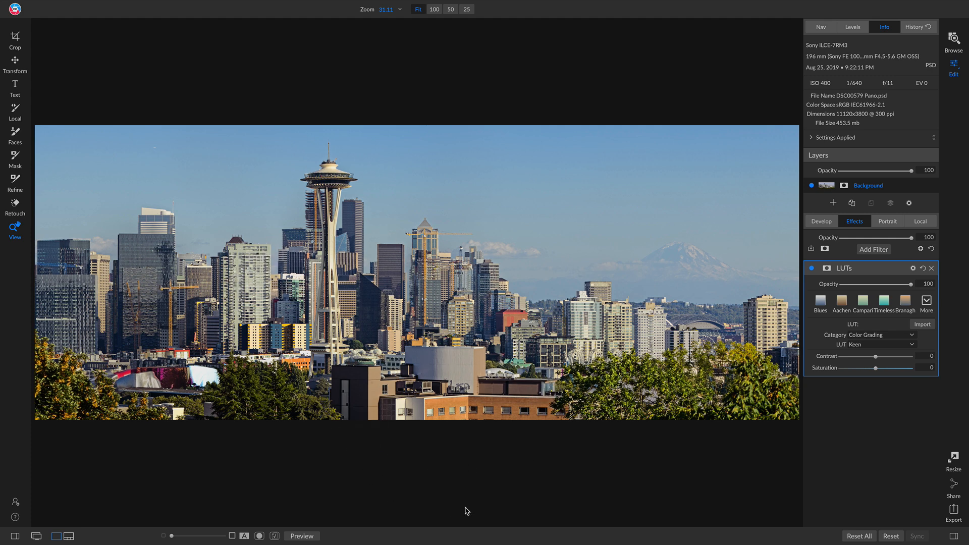